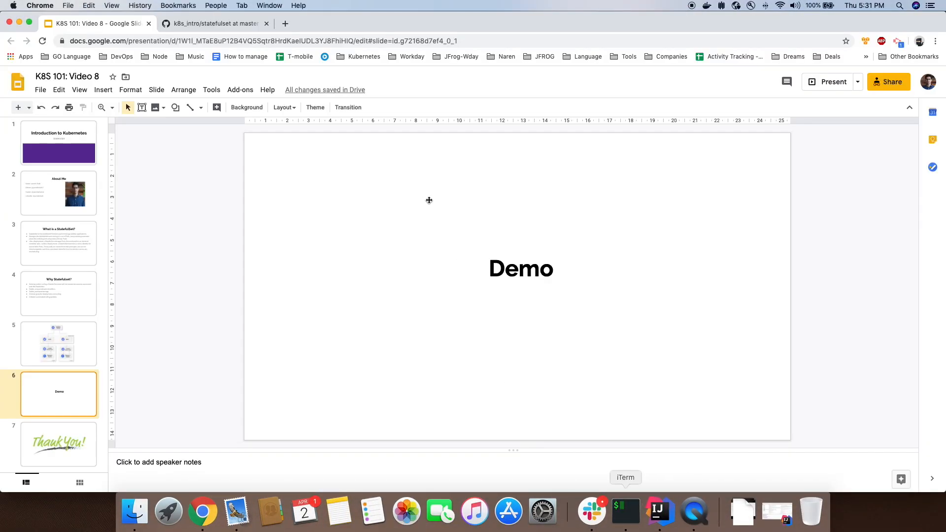
- Switch to the GitHub k8s_intro tab and scroll through the statefulset folder listing
left_click(211, 23)
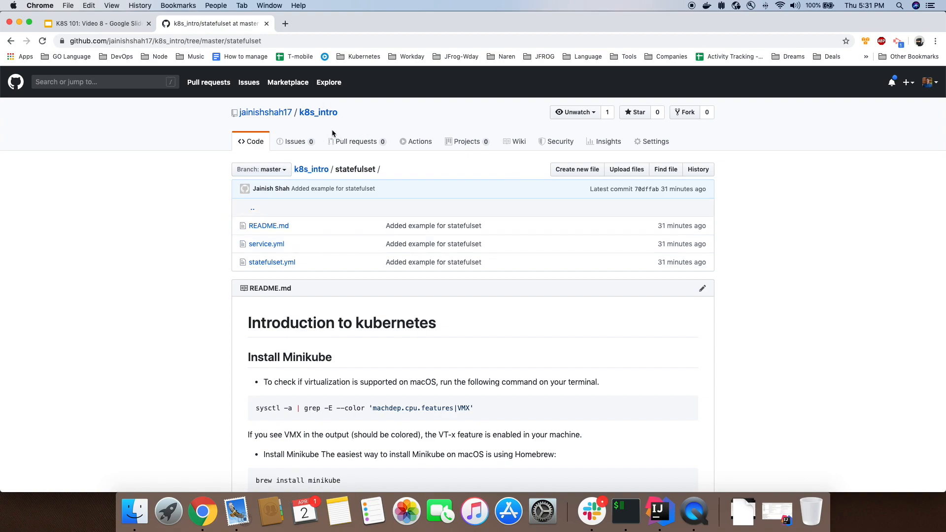
scroll("down", 3)
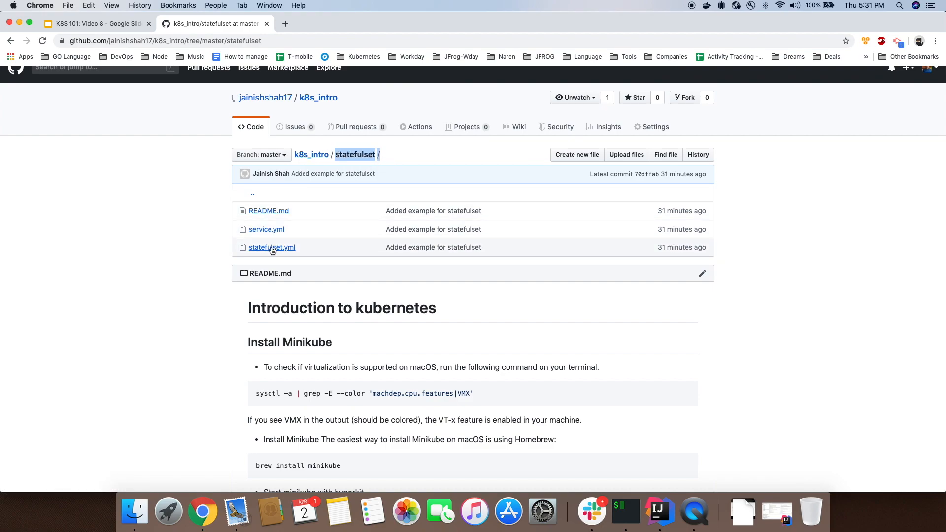
- Open statefulset.yml and highlight its node-version app label and image version number
left_click(271, 248)
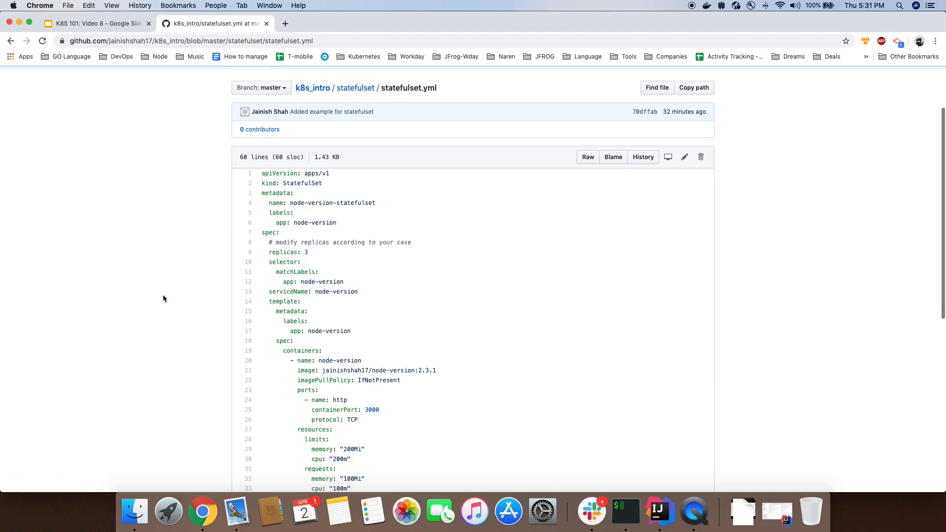
scroll("down", 3)
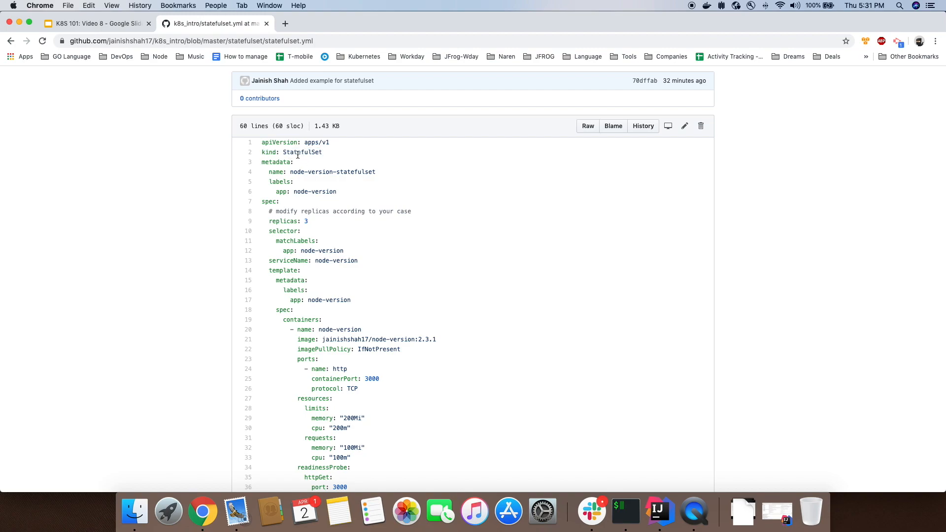
scroll("down", 3)
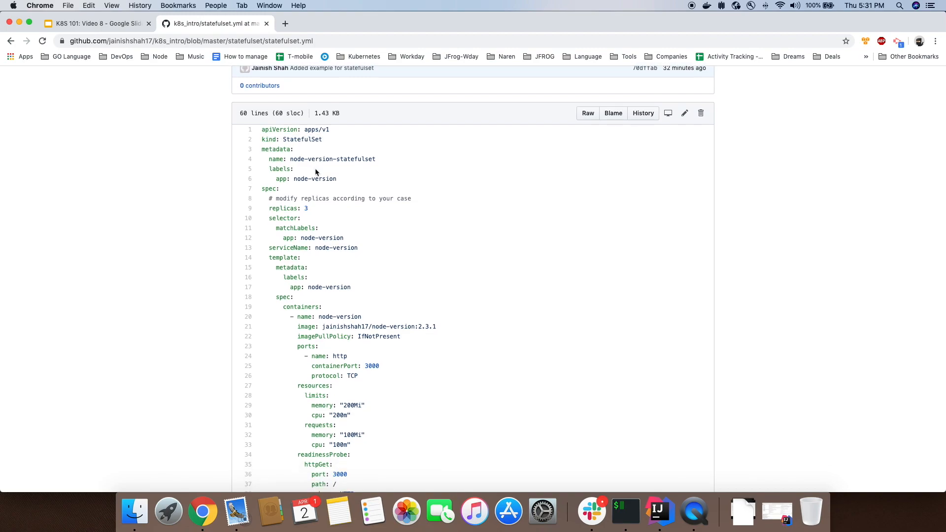
scroll("down", 3)
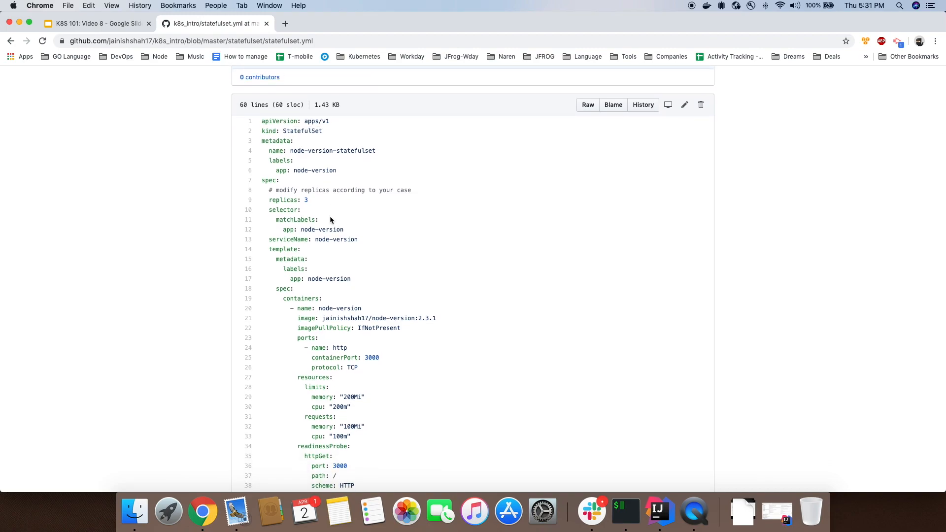
mouse_move(269, 199)
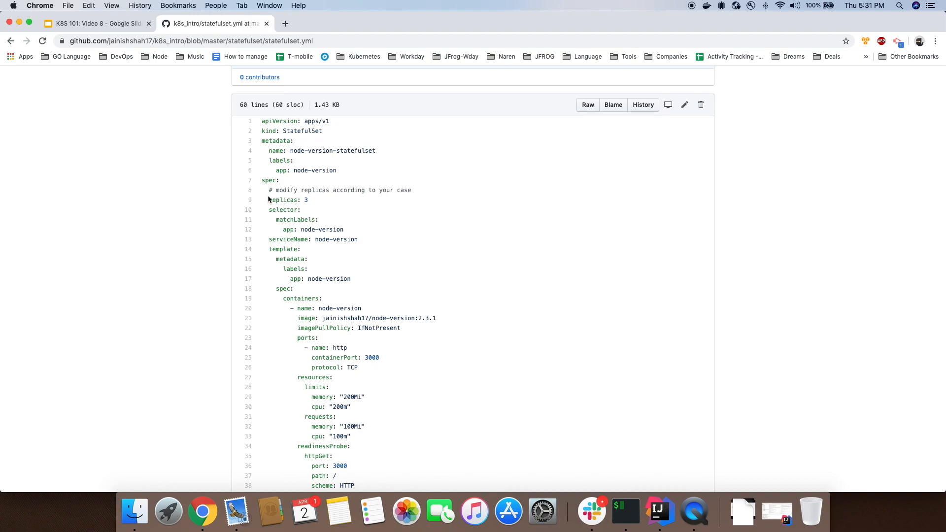
double_click(283, 199)
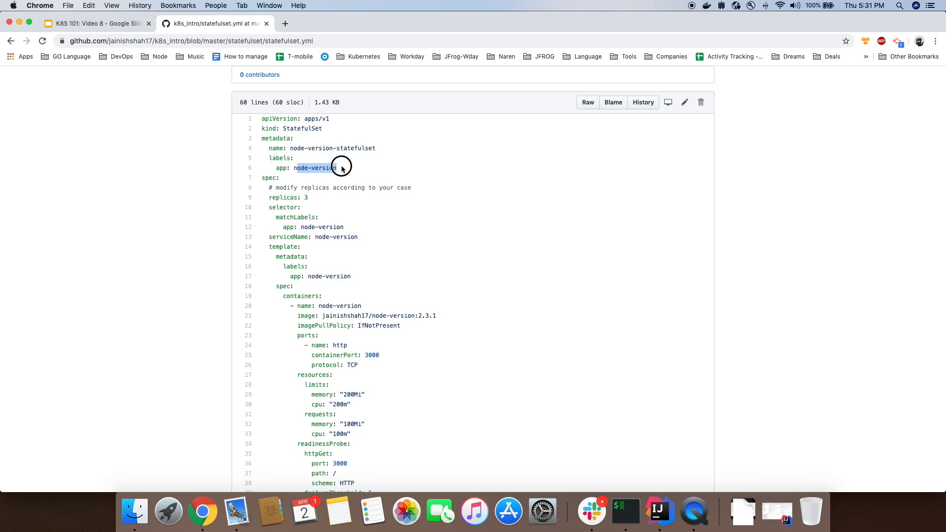
scroll("down", 3)
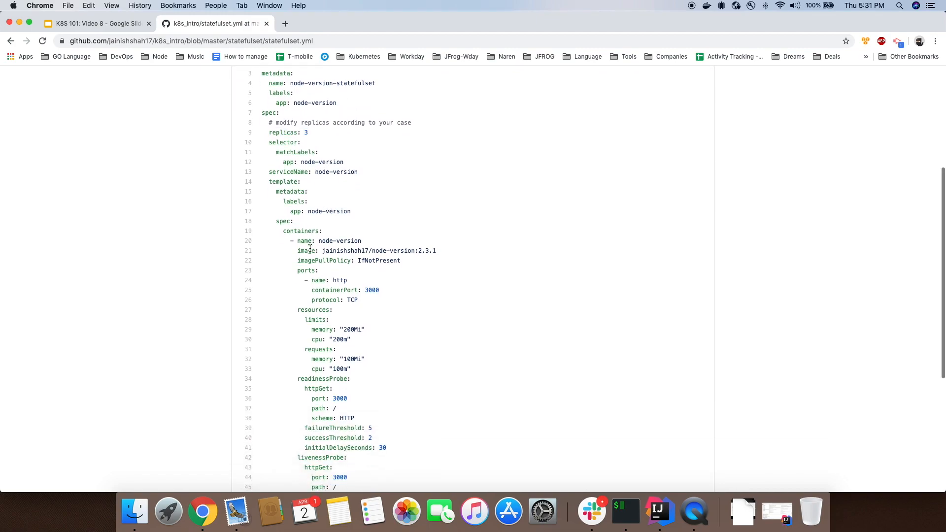
scroll("down", 3)
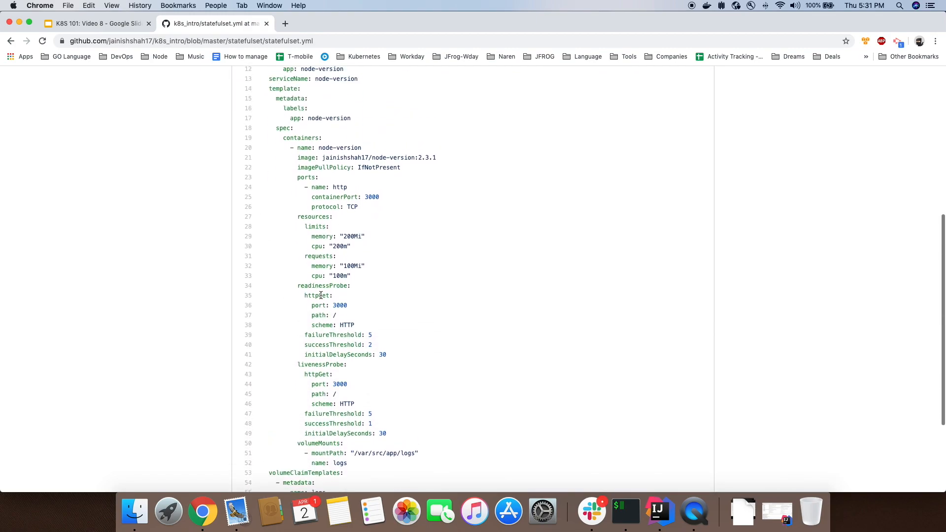
scroll("up", 3)
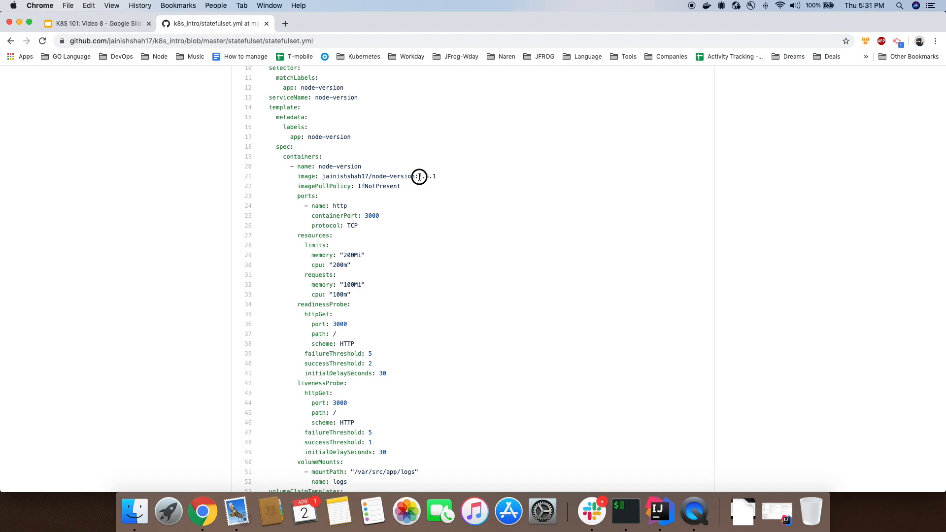
double_click(420, 177)
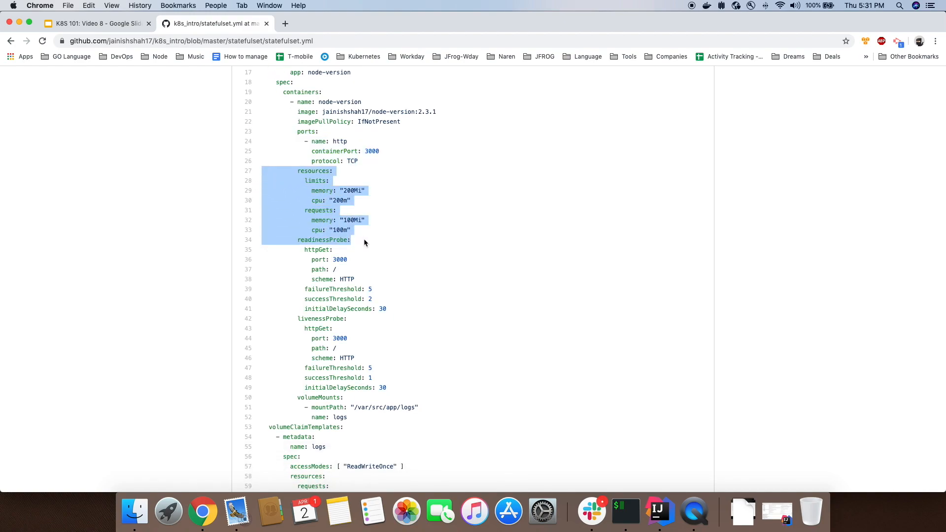
scroll("down", 3)
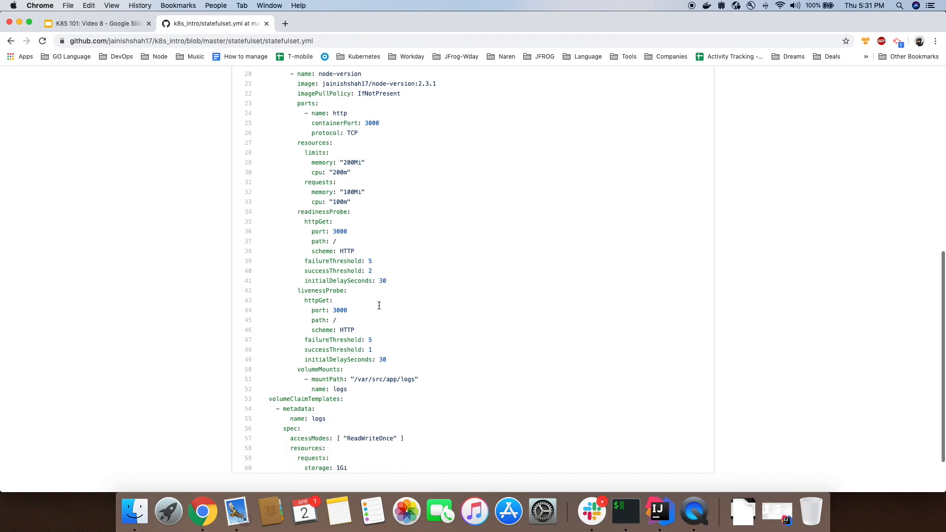
left_click_drag(260, 212, 387, 359)
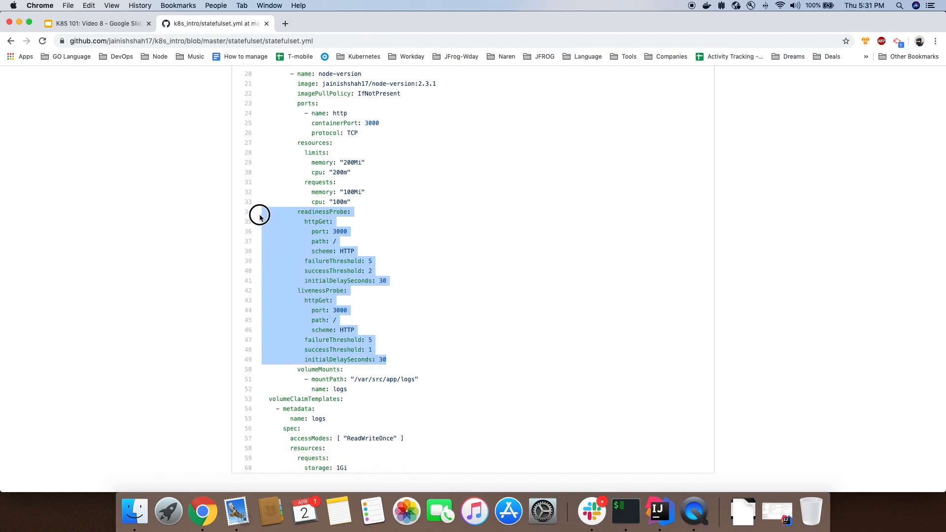
left_click(349, 256)
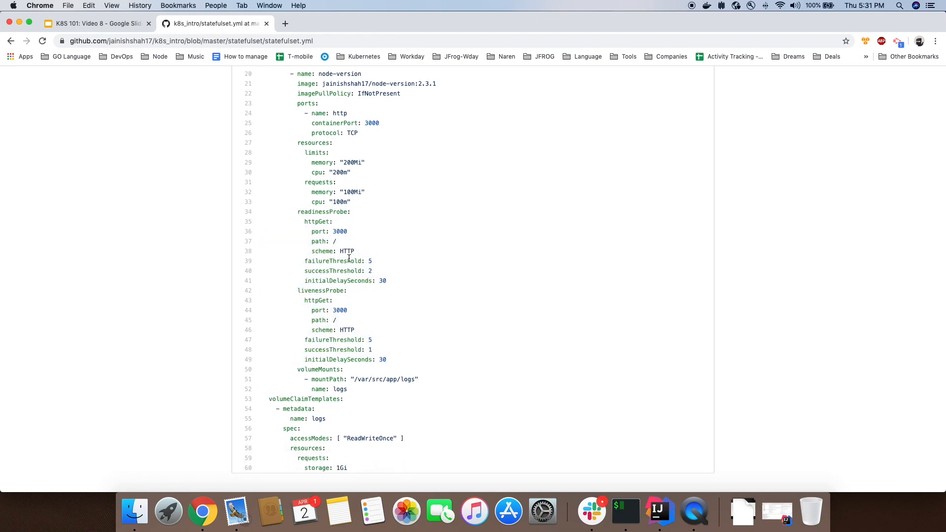
scroll("down", 3)
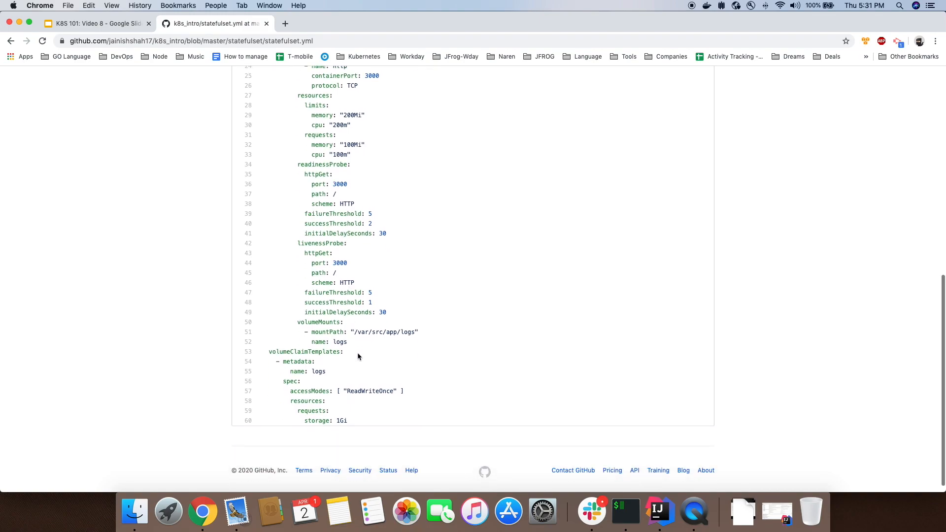
mouse_move(342, 342)
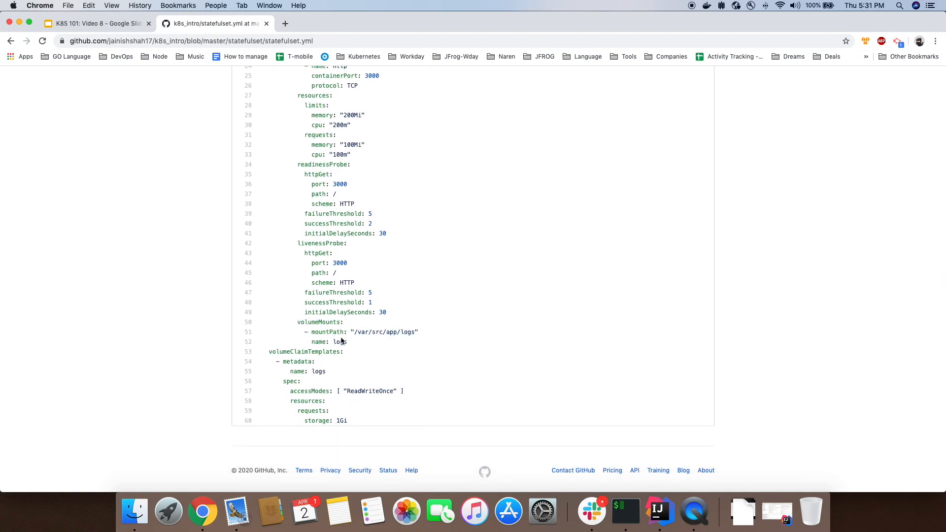
mouse_move(278, 326)
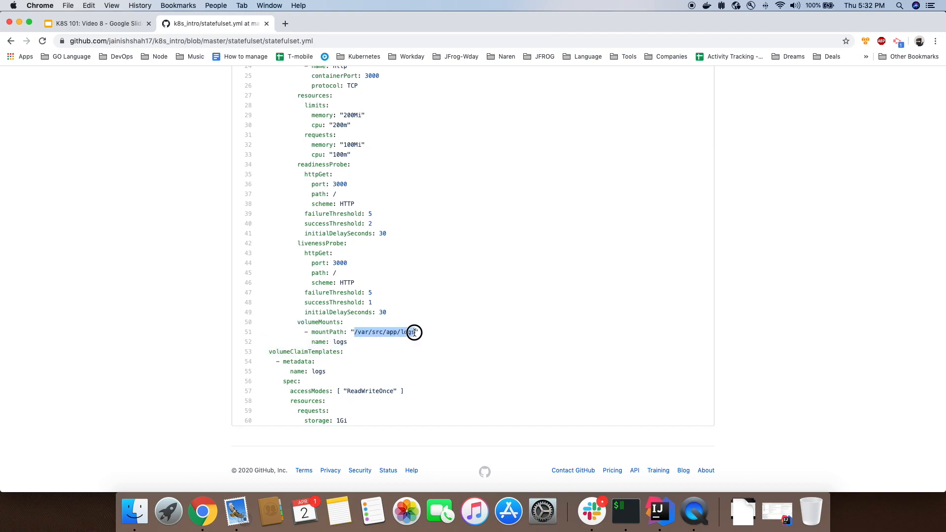
left_click(414, 332)
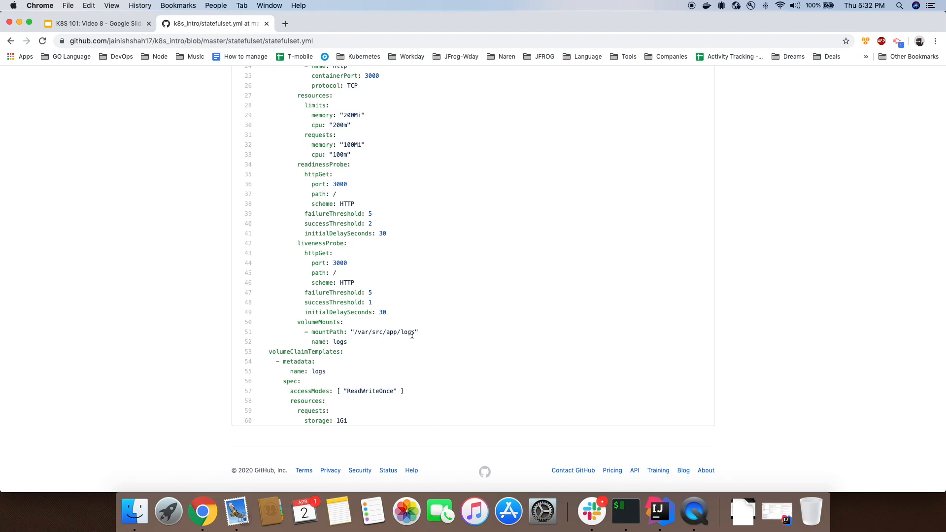
scroll("down", 3)
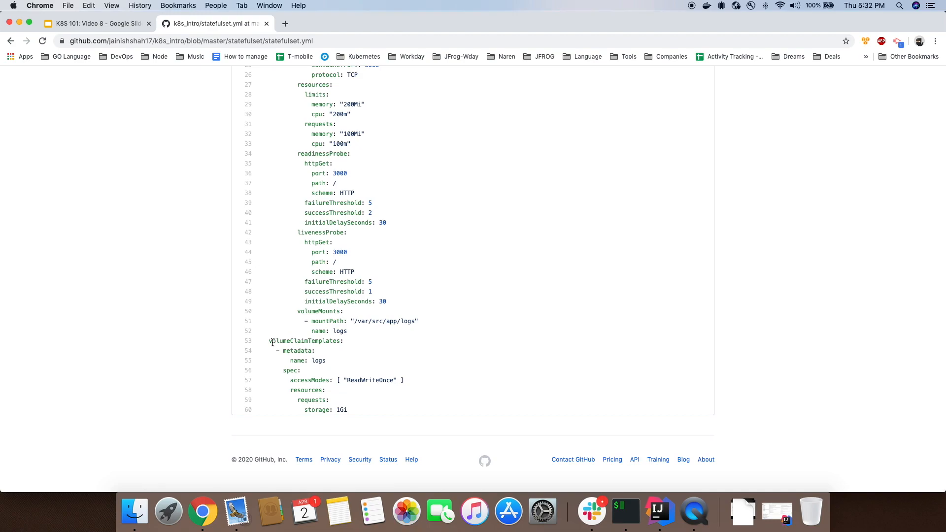
double_click(304, 341)
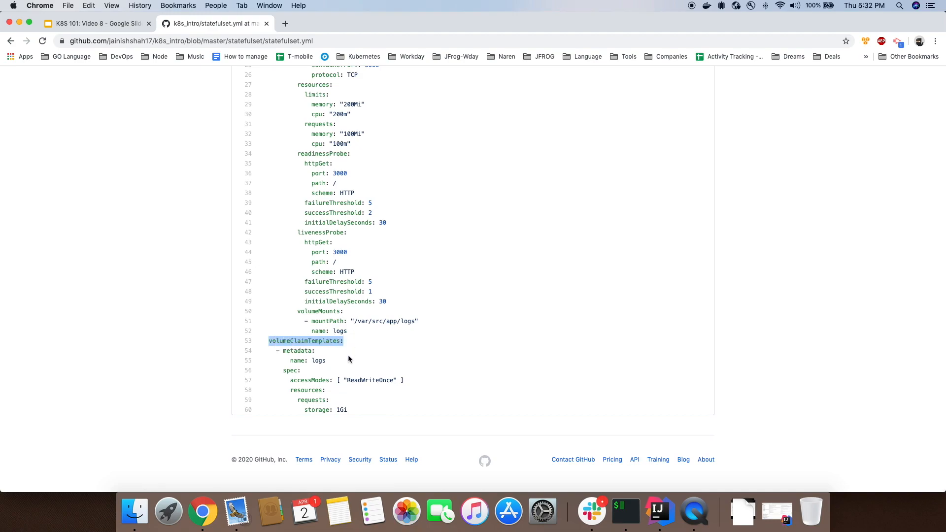
left_click(324, 341)
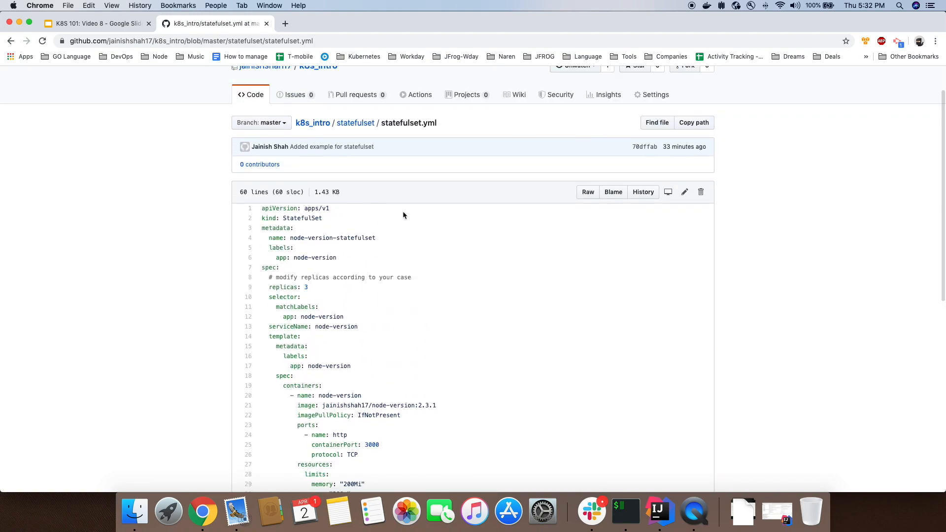
- Apply statefulset.yml, confirm it with kubectl get statefulset, then apply service.yml
left_click(626, 511)
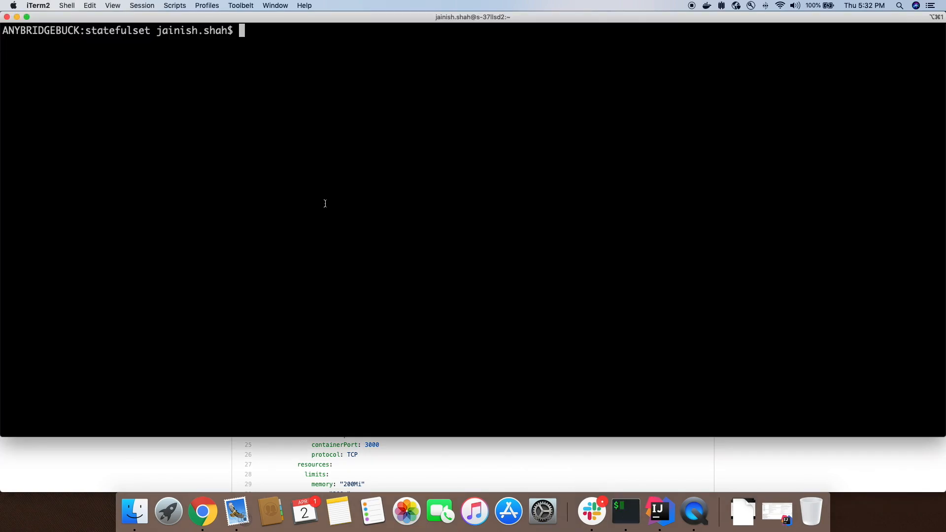
mouse_move(315, 192)
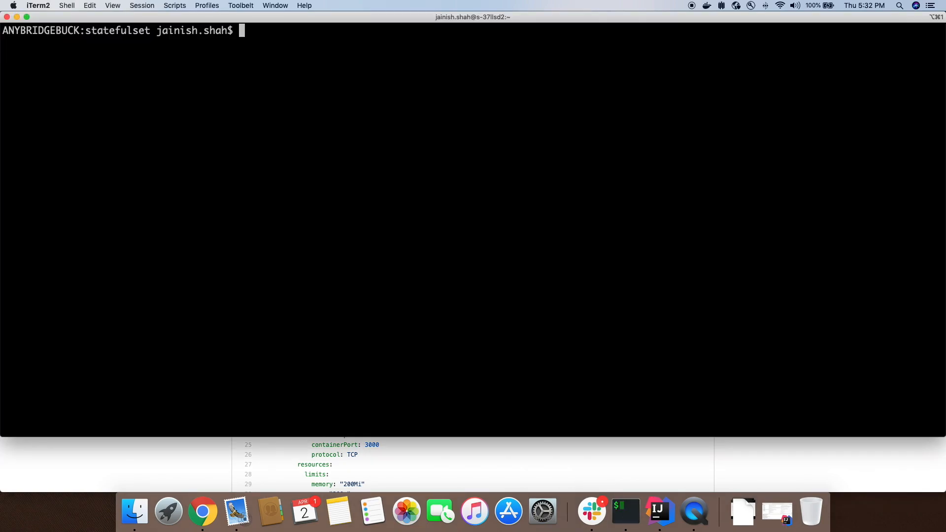
type("kubectl apply -f statefulset.yml")
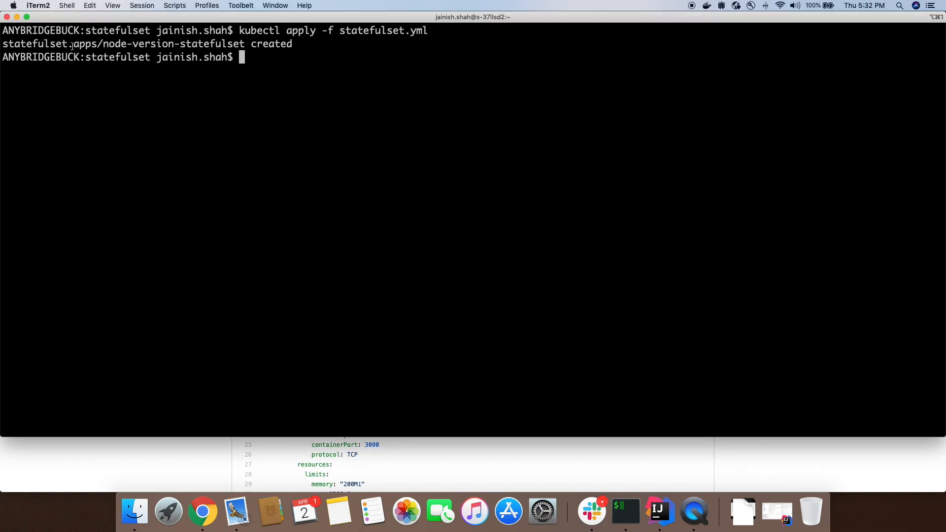
type("kubectl get statefulset")
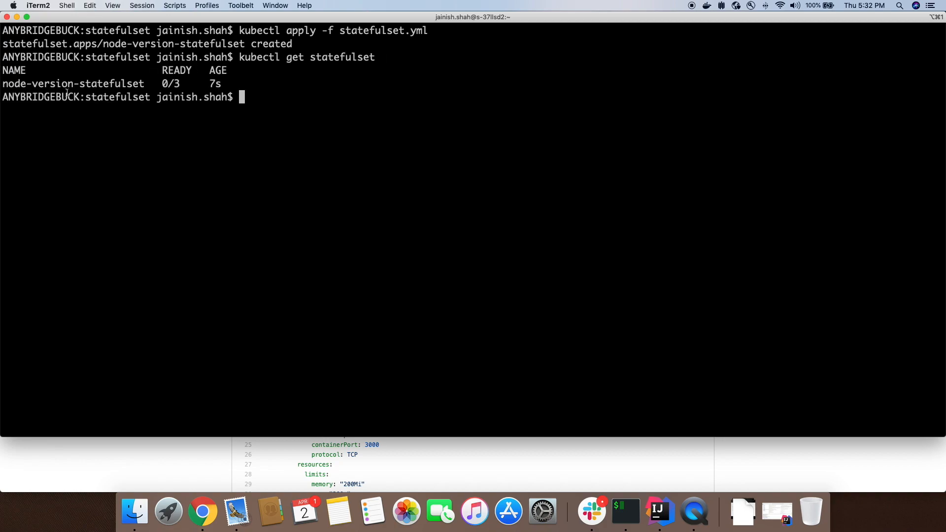
double_click(171, 84)
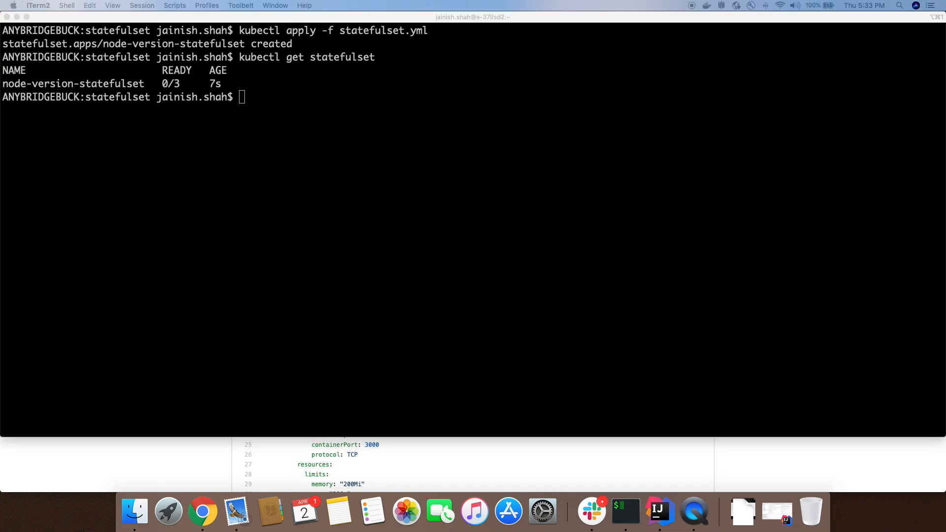
type("kubectl apply -f service.yml")
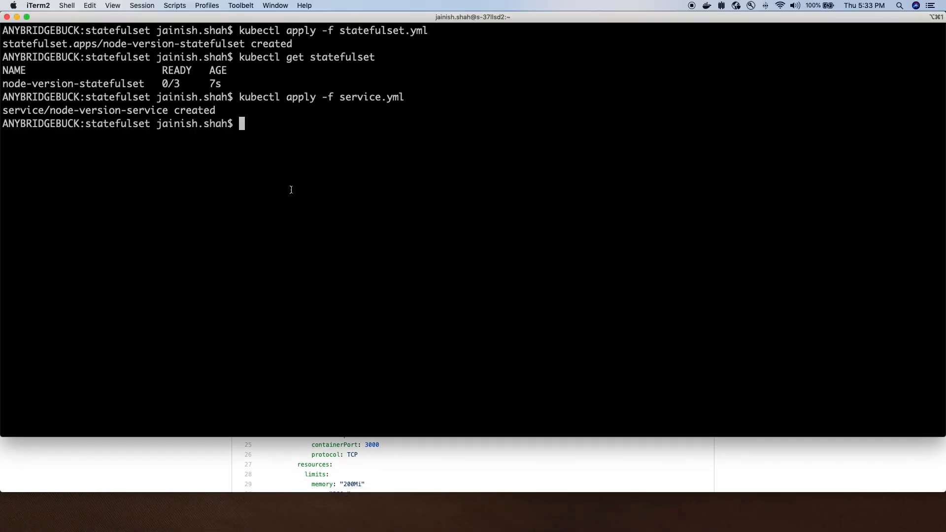
type("kubectl get services")
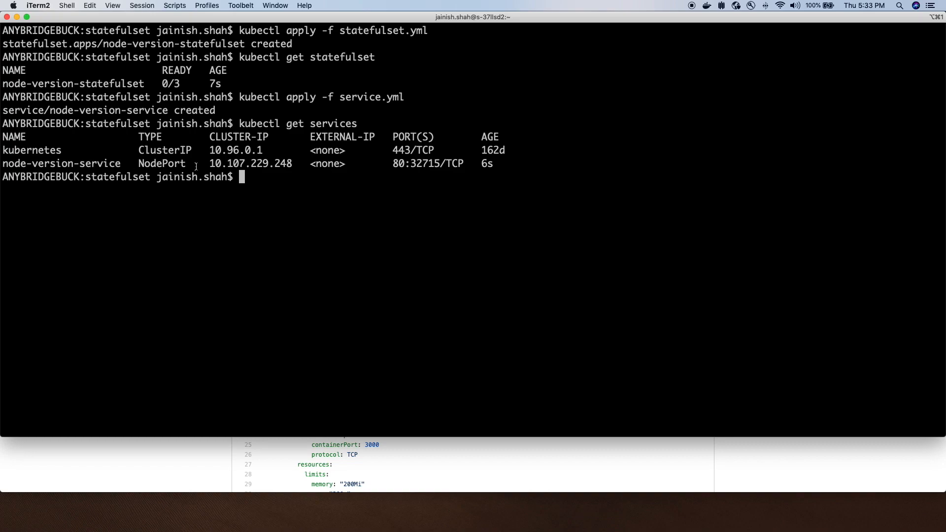
double_click(162, 164)
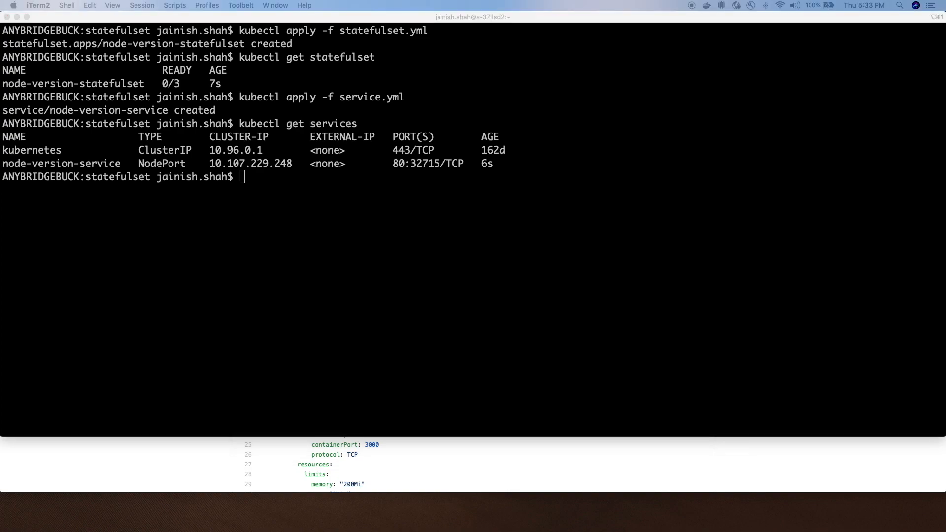
type("echo http://$NODE_IP:$NODE_PORT/")
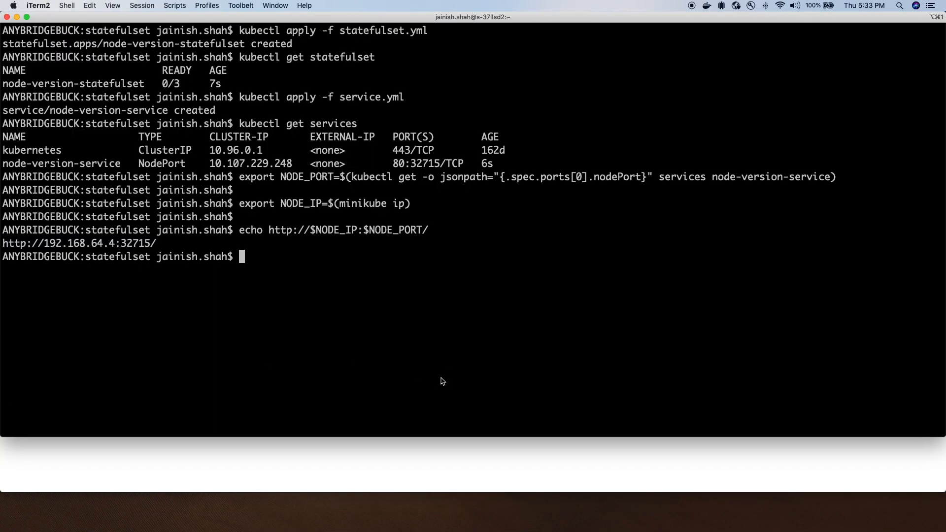
type("kubectl rollout status sts node-version-statefulset")
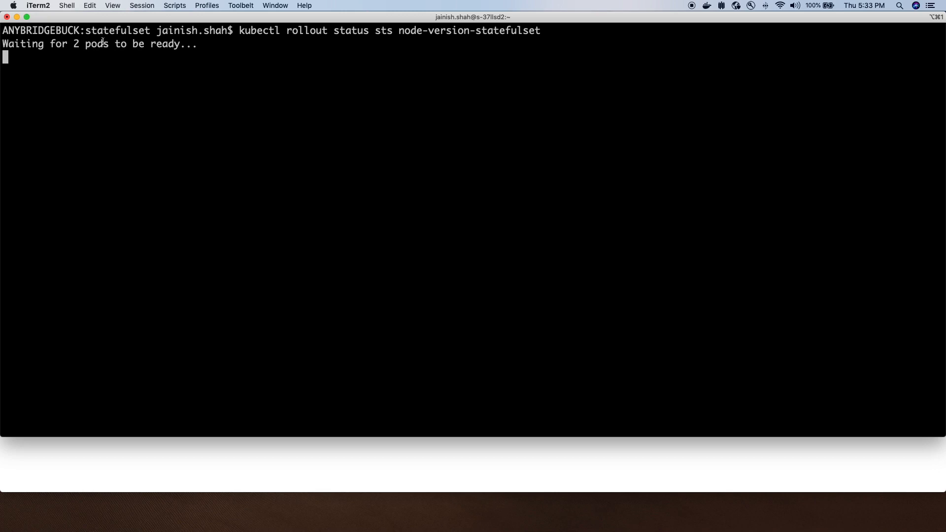
mouse_move(165, 45)
type("ku")
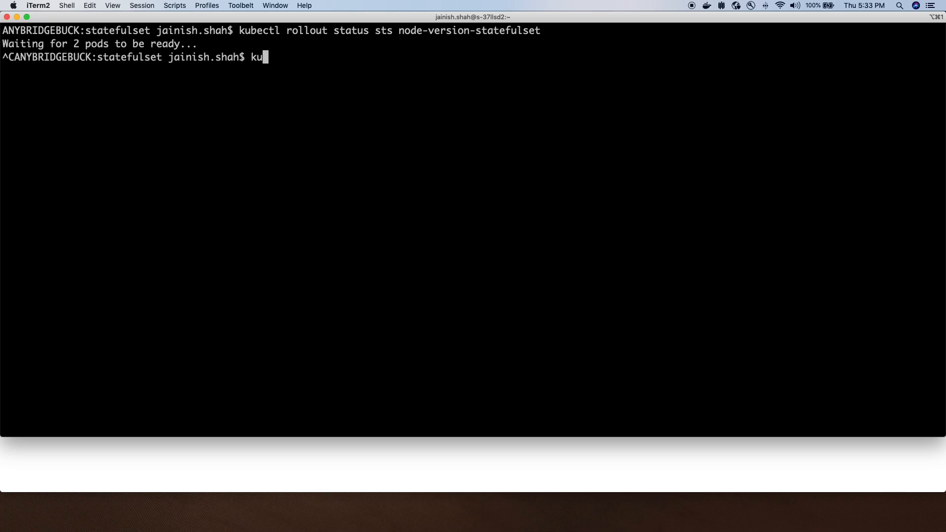
- List the pods, highlighting node-version-statefulset-0 and the second pod's not-ready status
type("bectl getp")
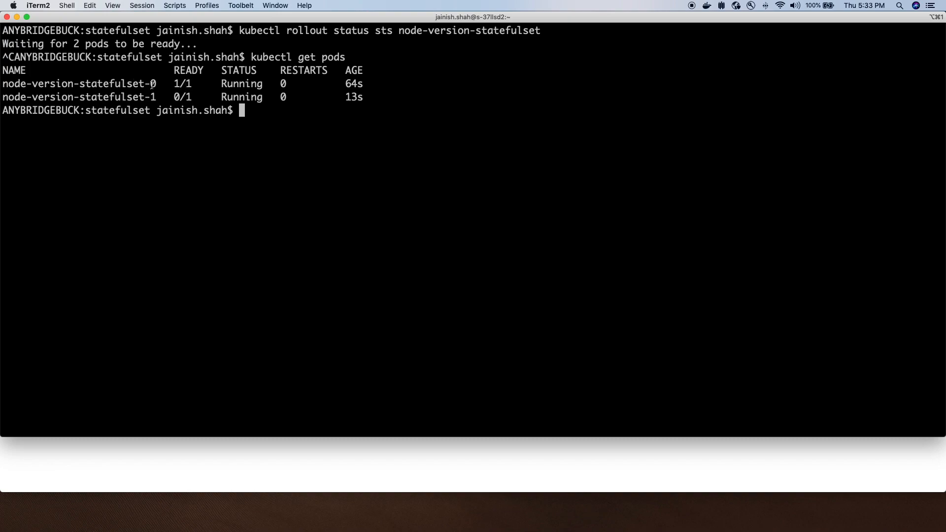
double_click(74, 84)
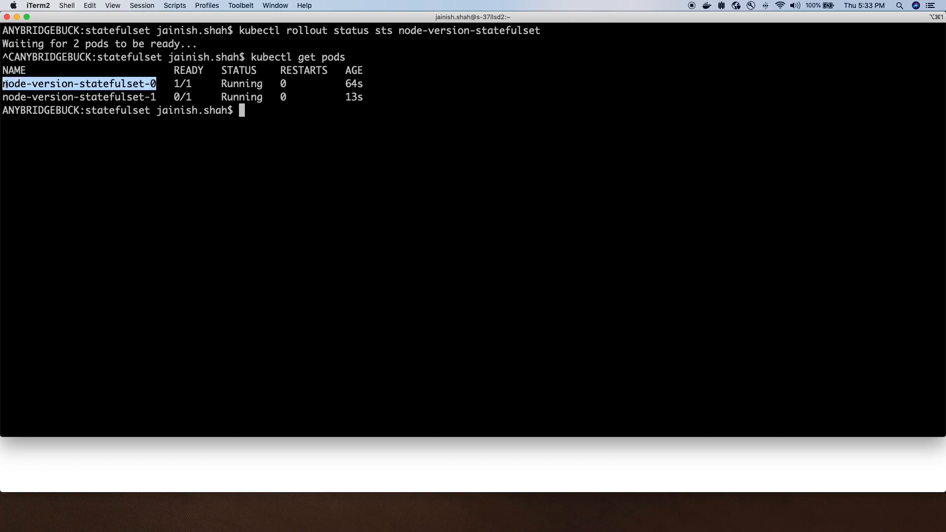
type("kubectl get pods -w")
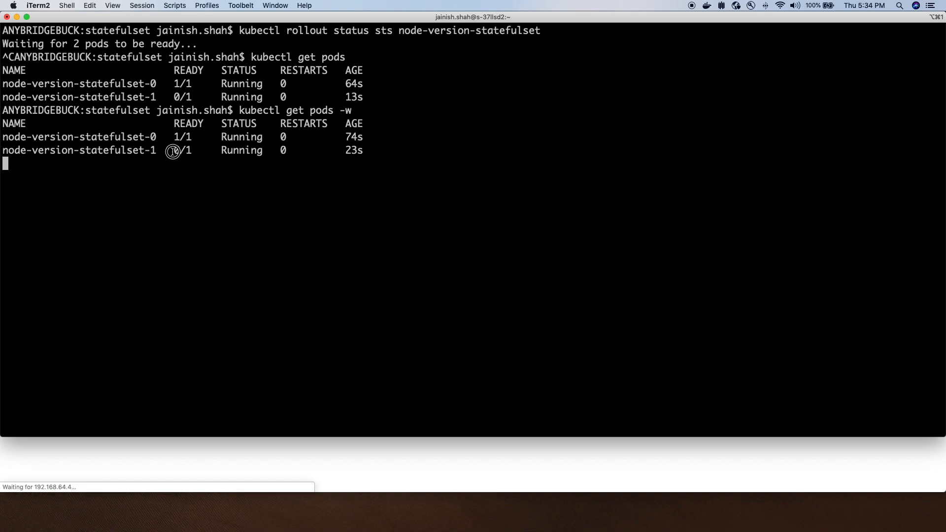
double_click(180, 151)
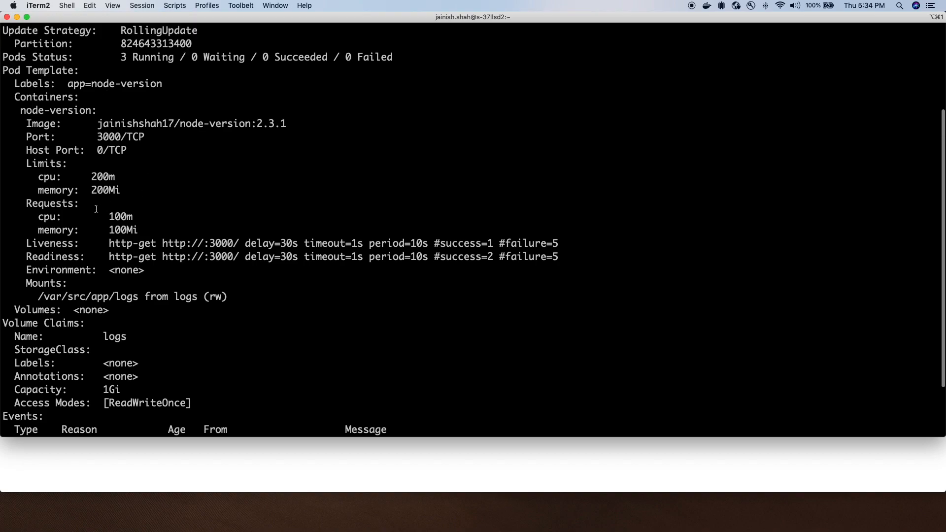
mouse_move(151, 158)
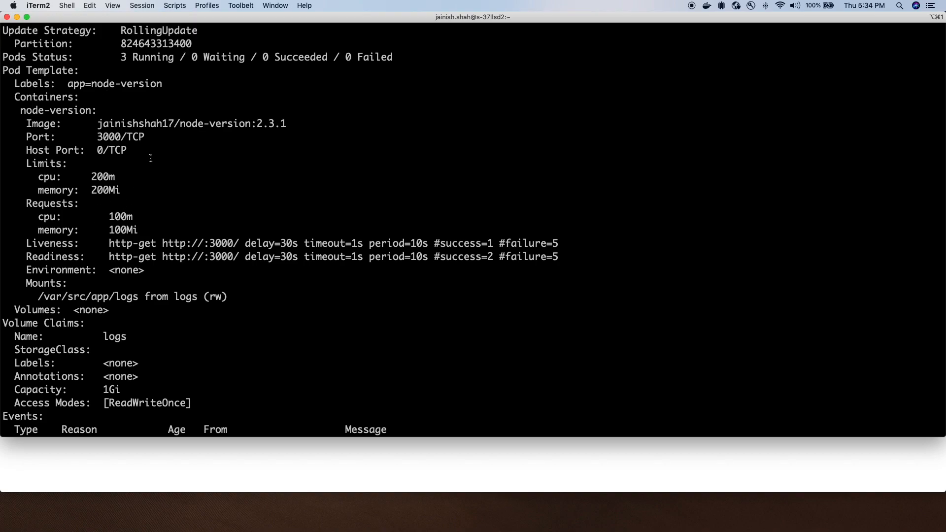
- Highlight the 2.3.1 image tag in the describe output and scroll down to the events
double_click(271, 124)
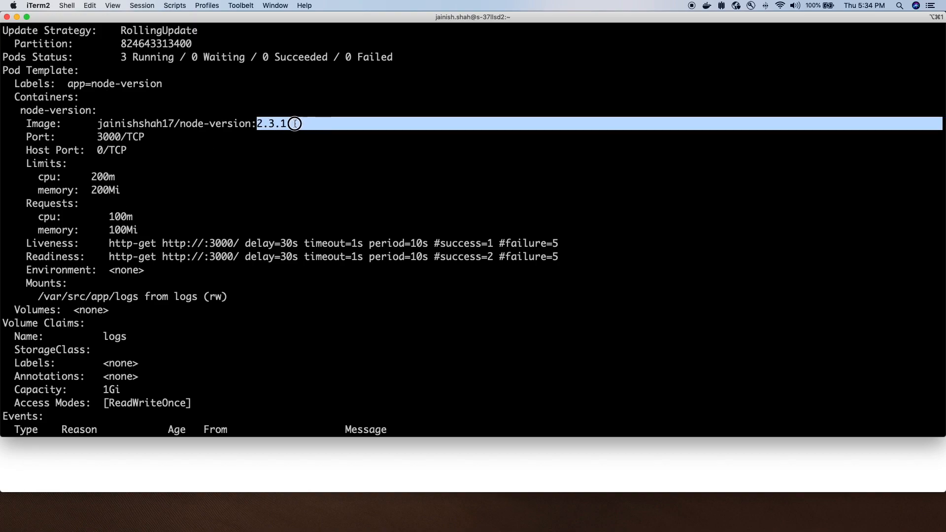
scroll("down", 3)
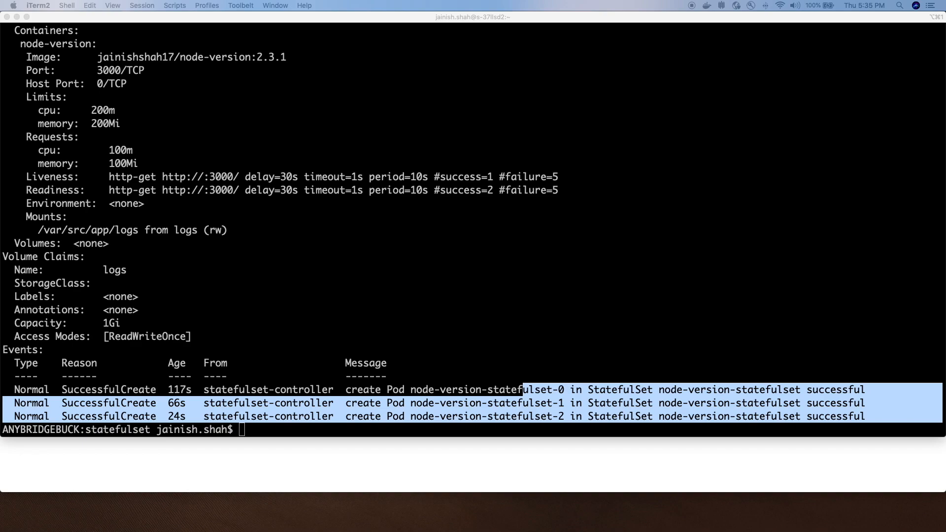
- Follow the first pod's request logs, then scale node-version-statefulset to 5 replicas
type("kubectl logs -f")
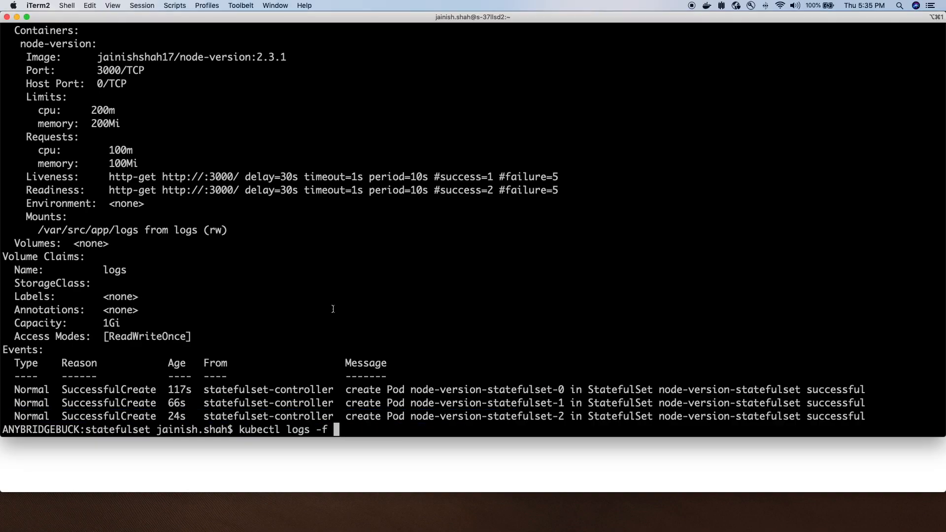
double_click(421, 390)
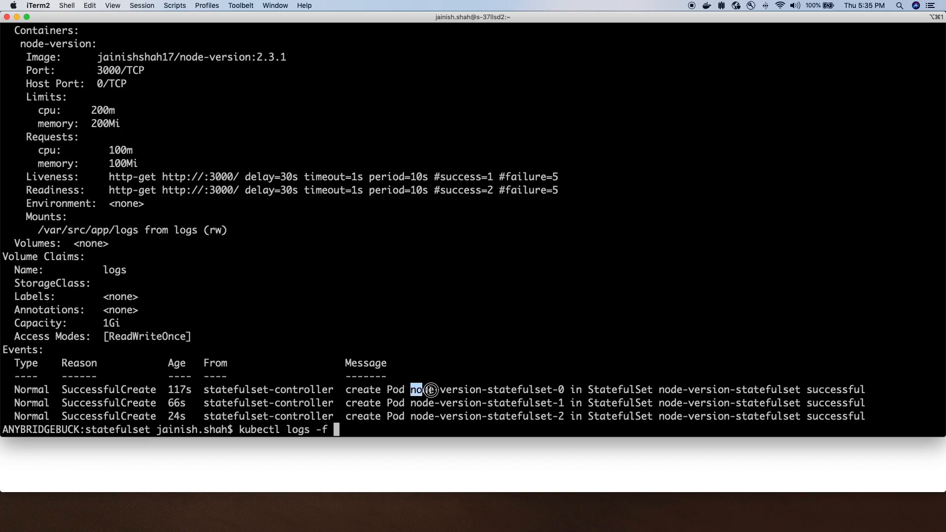
key("Enter")
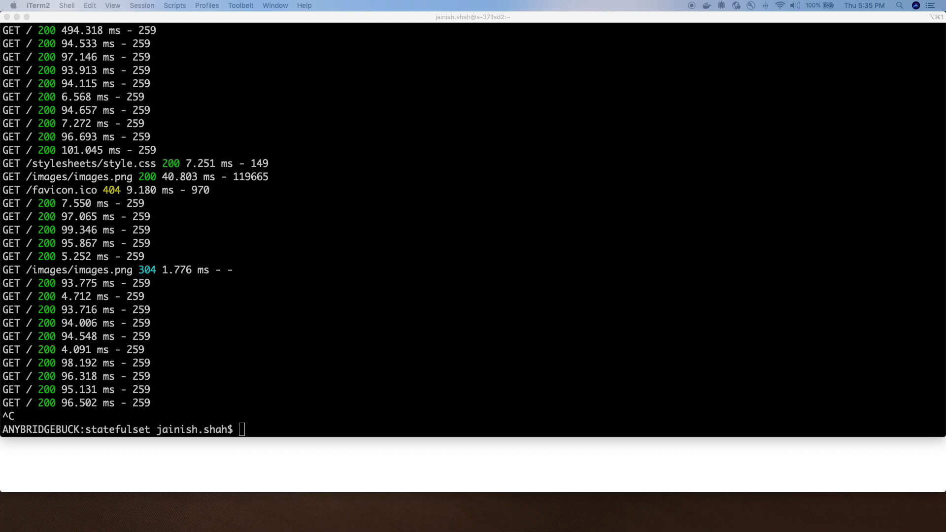
type("kubectl scale sts node-version-statefulset --replicas=5")
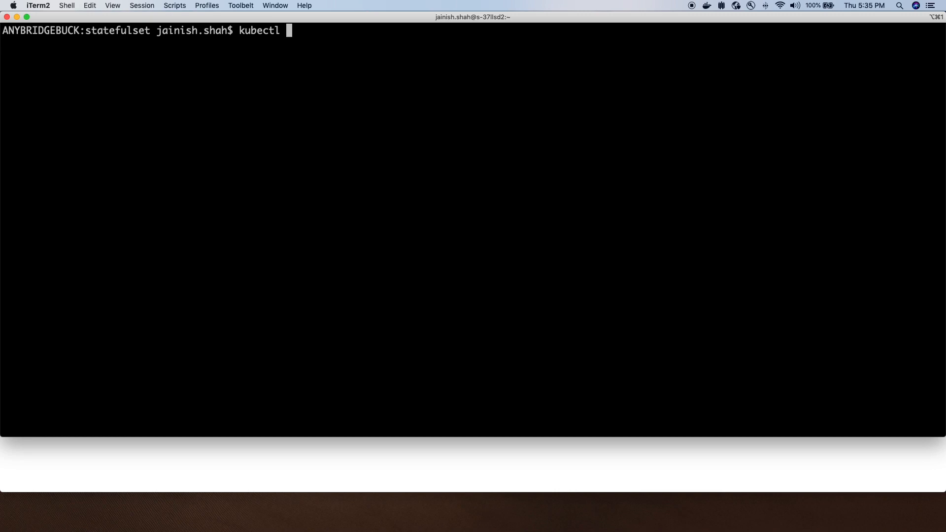
- Watch pods to spot the new node-version-statefulset-3, then check the rollout status
type("get pod -w")
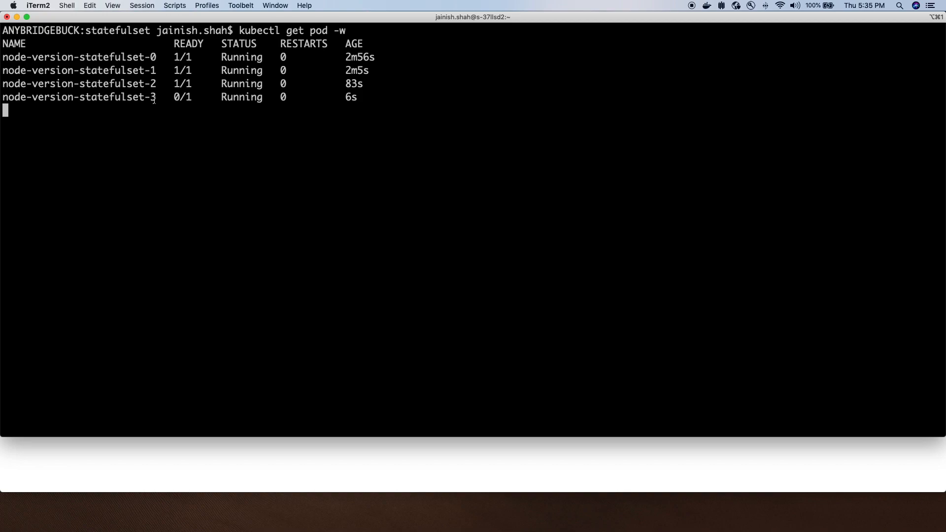
double_click(144, 97)
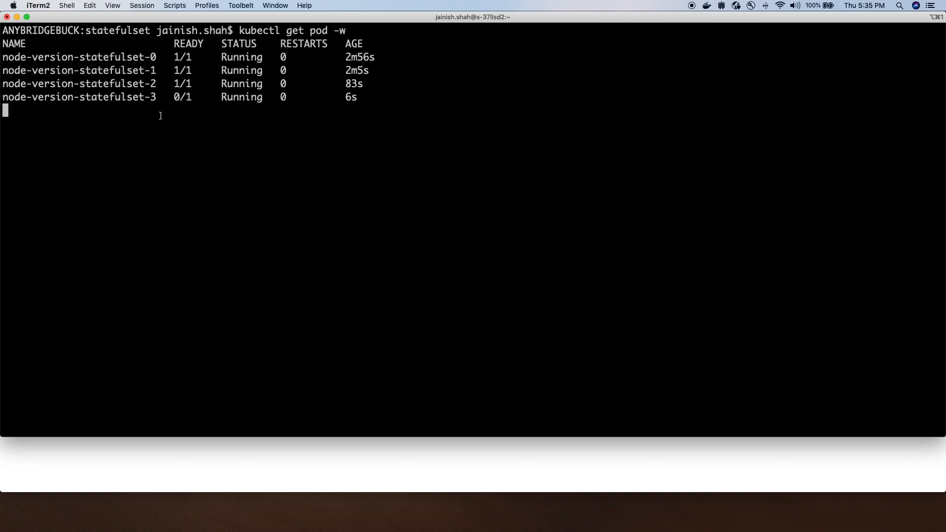
double_click(153, 97)
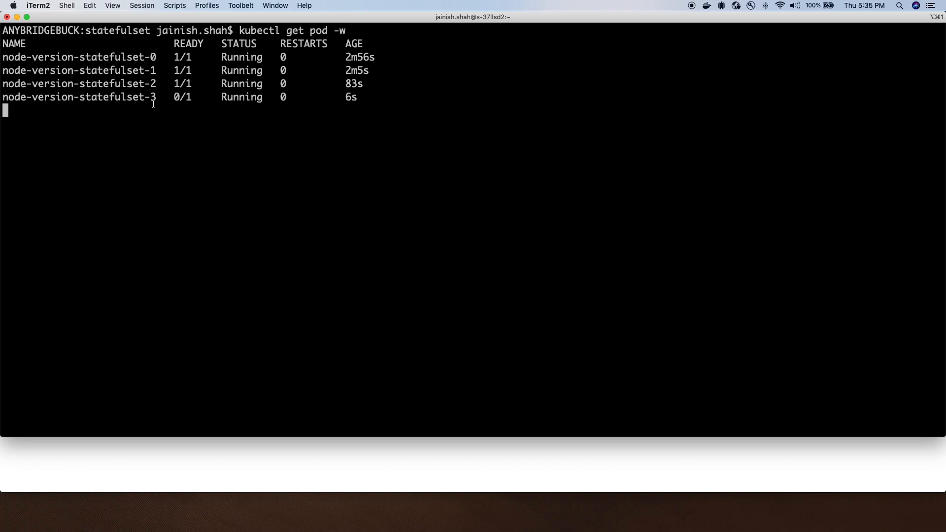
mouse_move(158, 105)
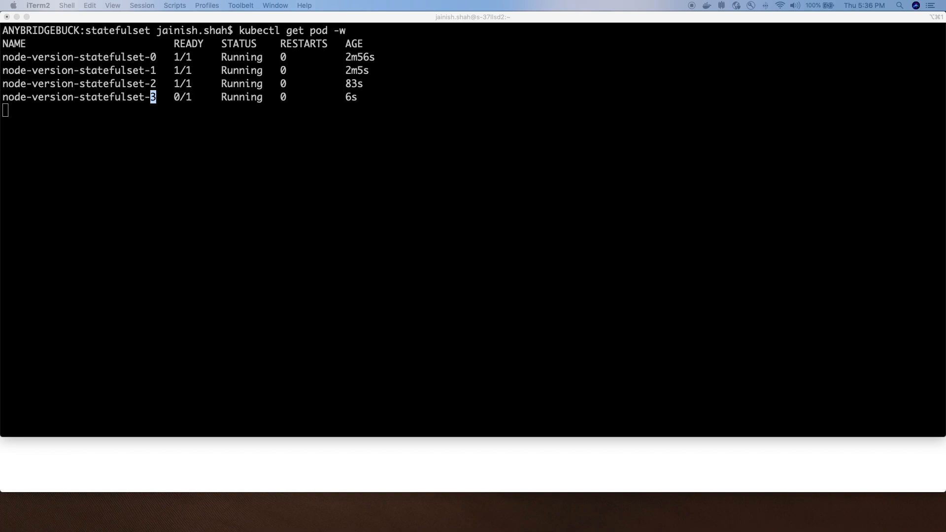
type("kubectl rollout status sts node-version-statefulset")
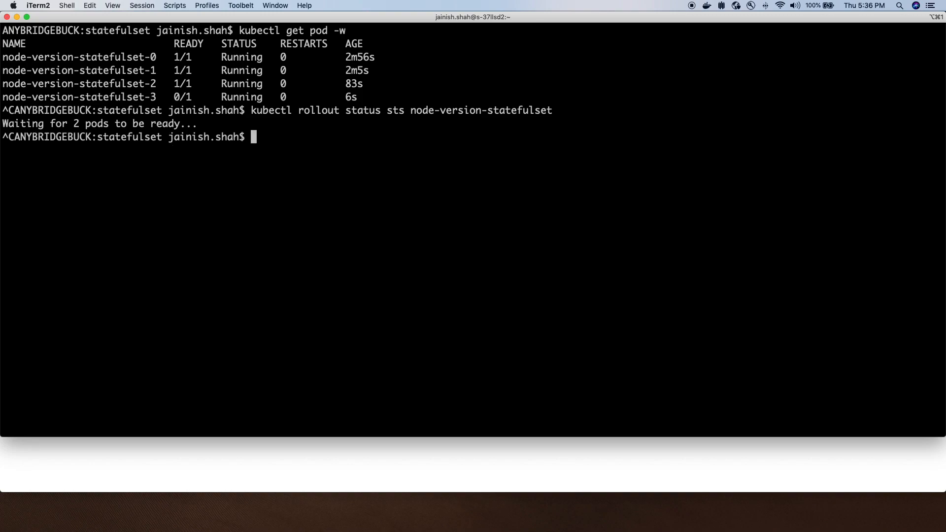
type("kubectl get pods 0w")
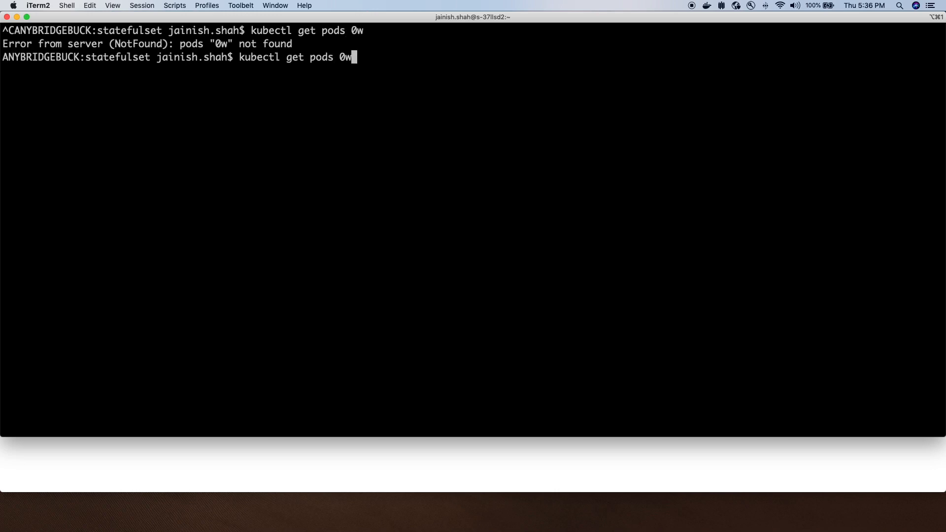
- Run the corrected pod watch and highlight the fifth pod, node-version-statefulset-4
key("Enter")
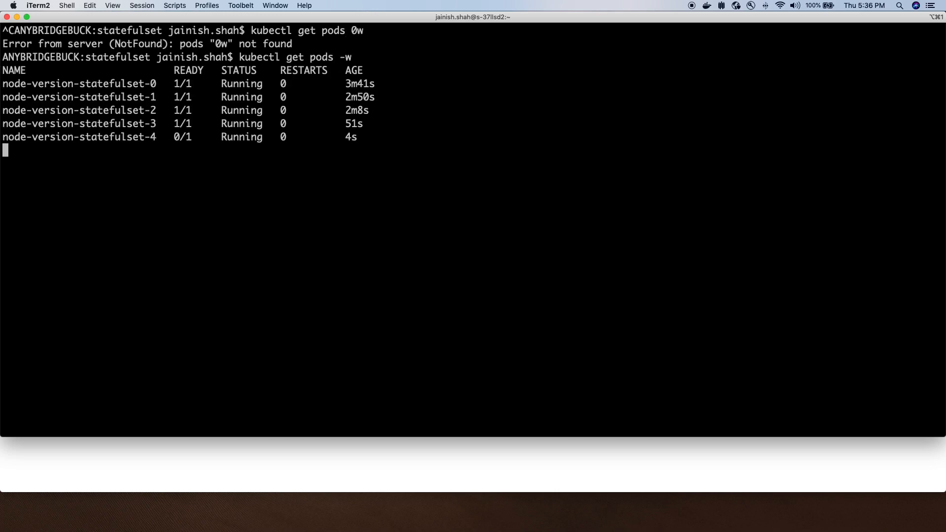
double_click(79, 137)
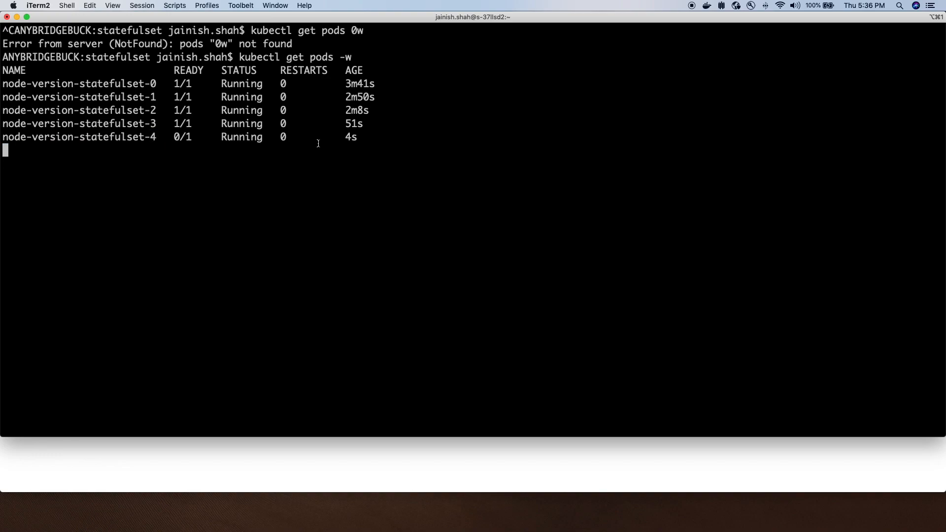
left_click_drag(56, 83, 284, 137)
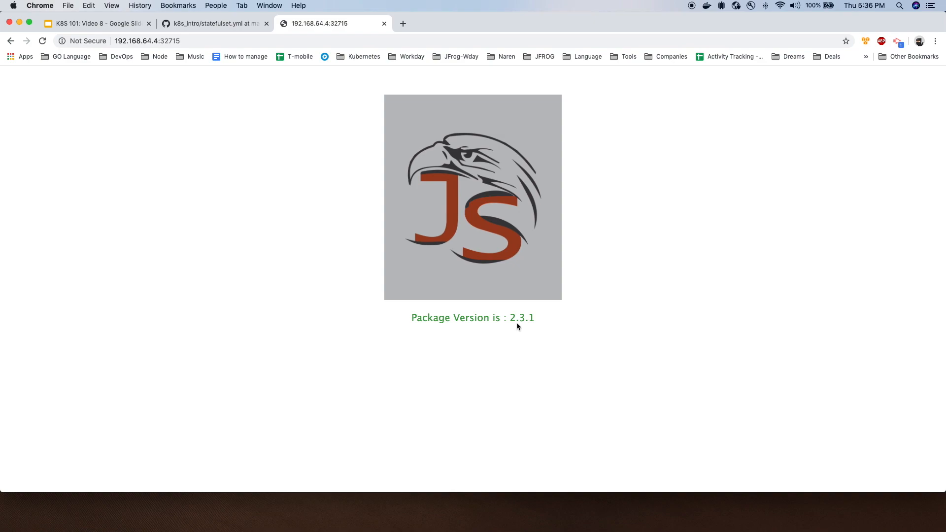
mouse_move(481, 360)
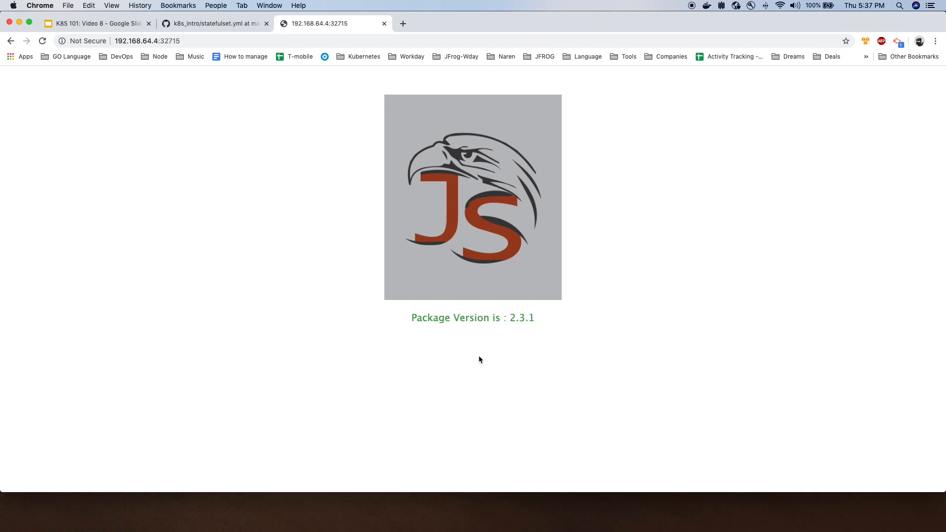
mouse_move(512, 331)
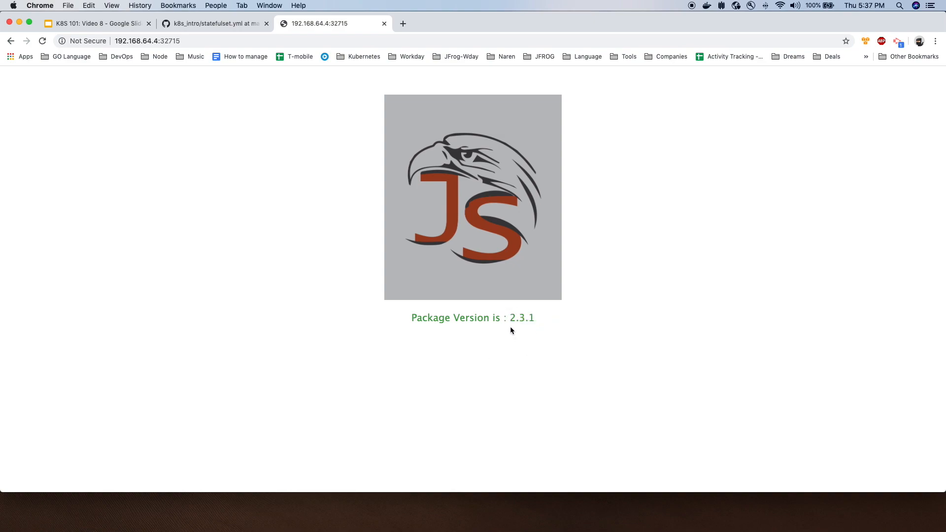
mouse_move(339, 377)
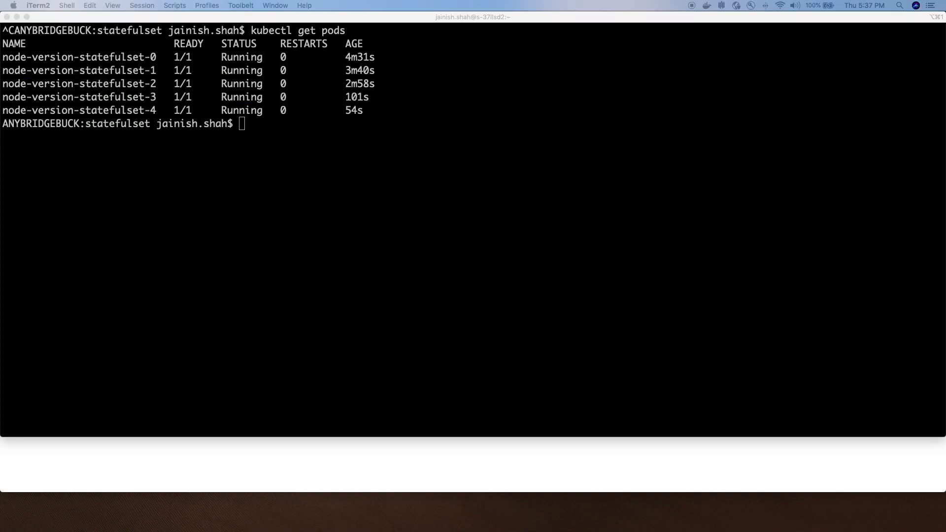
mouse_move(259, 264)
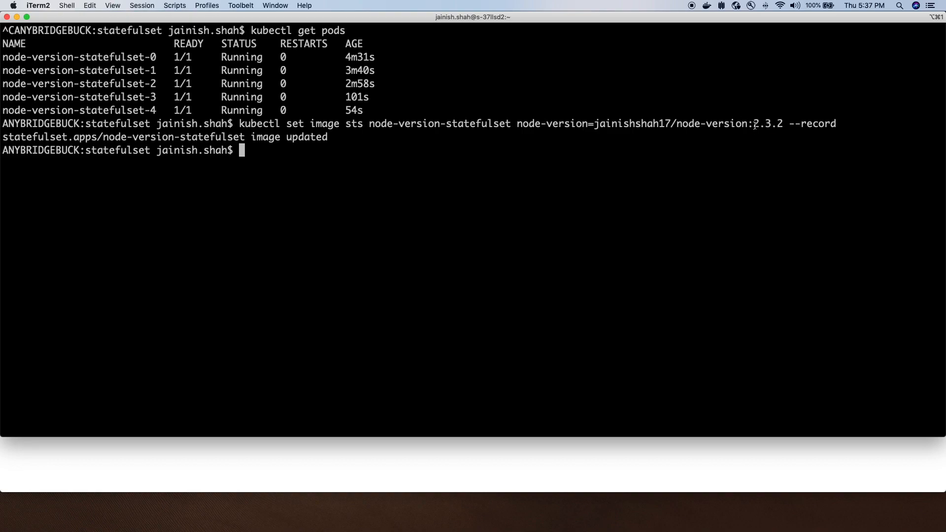
mouse_move(403, 137)
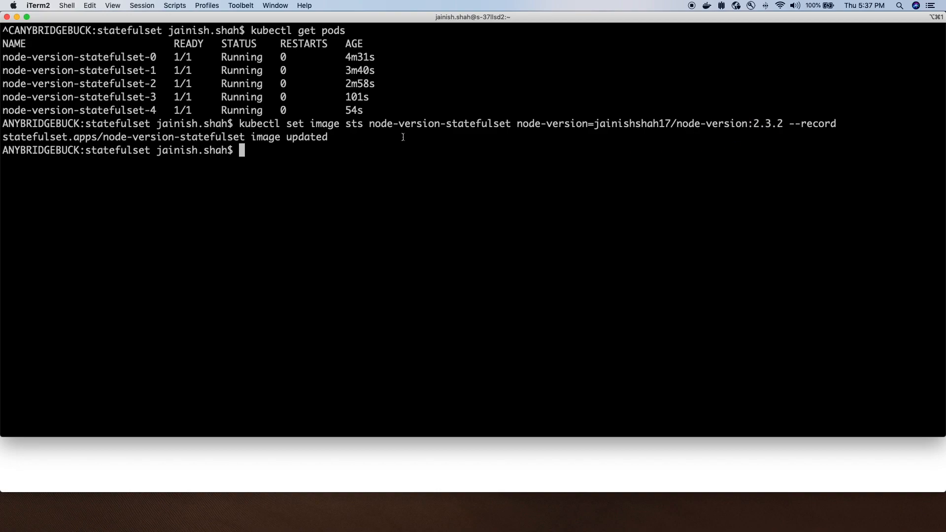
mouse_move(301, 158)
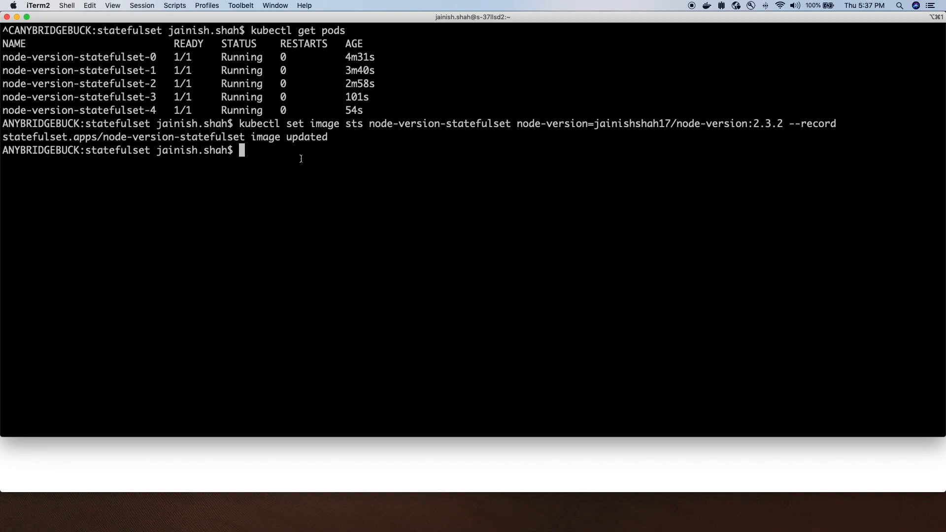
- Watch the pods as node-version-statefulset-4 restarts on image 2.3.2, then stop the watch
type("kubectl")
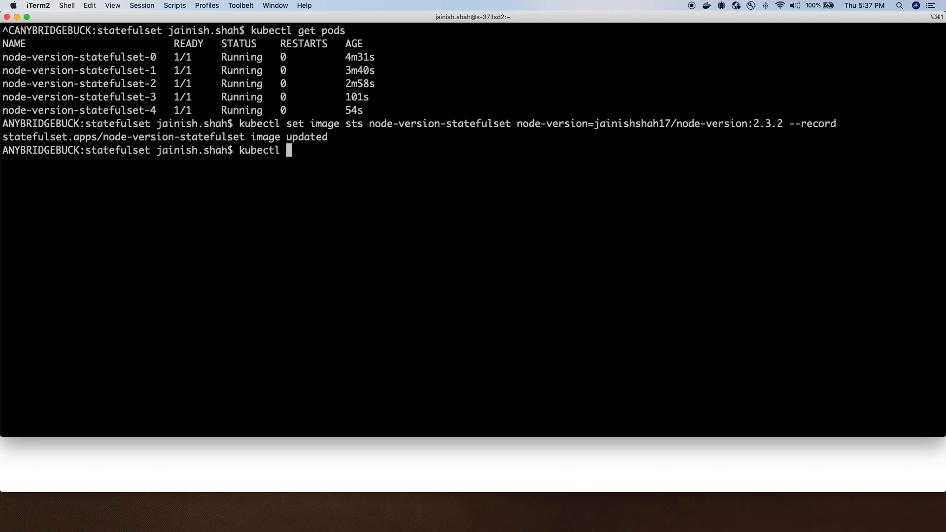
type("get pod")
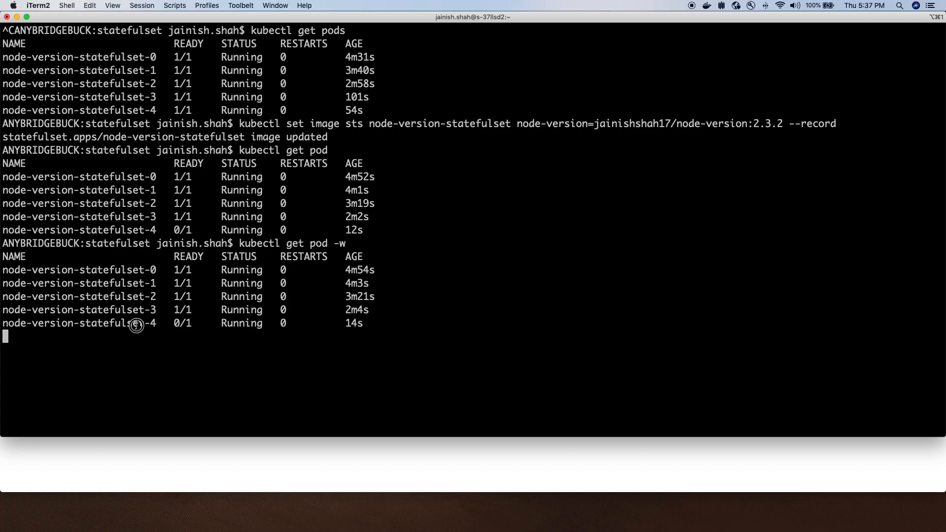
key("Ctrl+C")
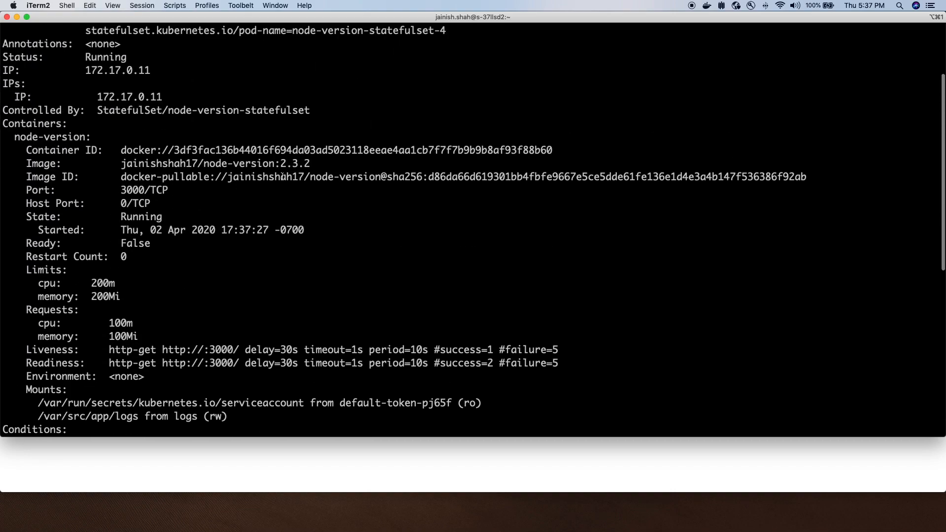
- Highlight pod 4's new 2.3.2 image, then watch pods as pod 4 readies and pod 3 is replaced
double_click(295, 163)
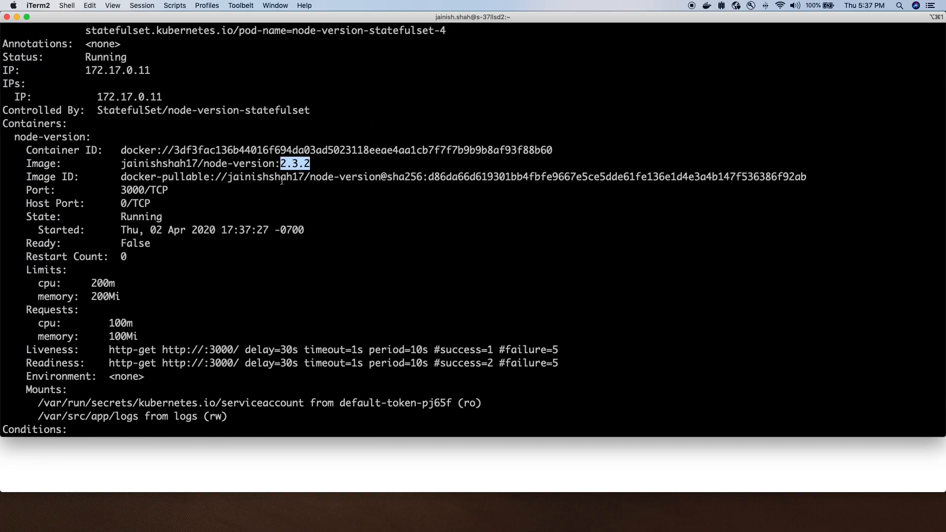
type("kubectl get pod -w")
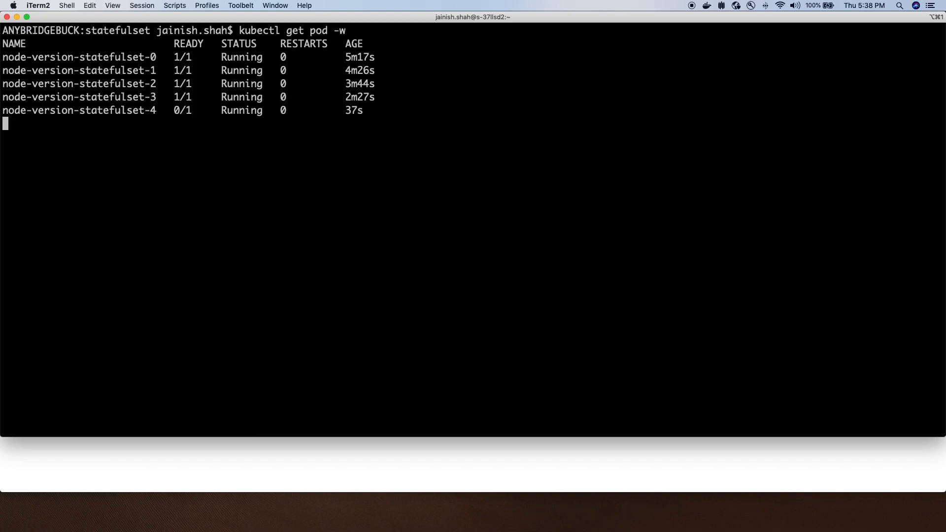
double_click(131, 110)
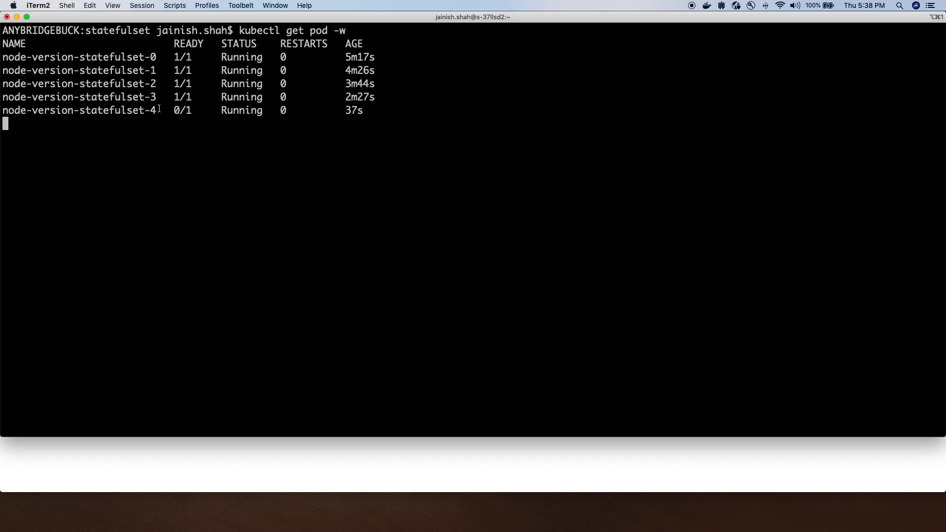
left_click_drag(3, 57, 155, 110)
type("kubectl rollout history sts node-version-statefulset")
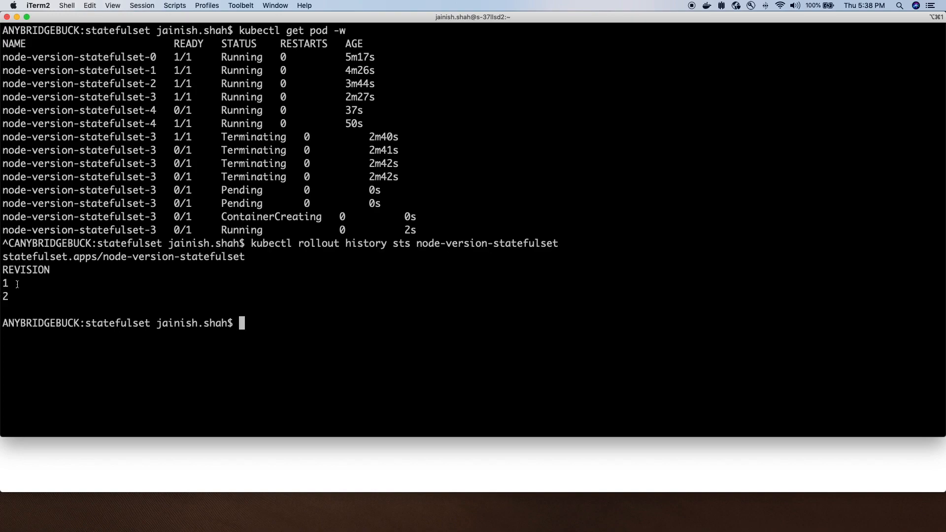
double_click(5, 284)
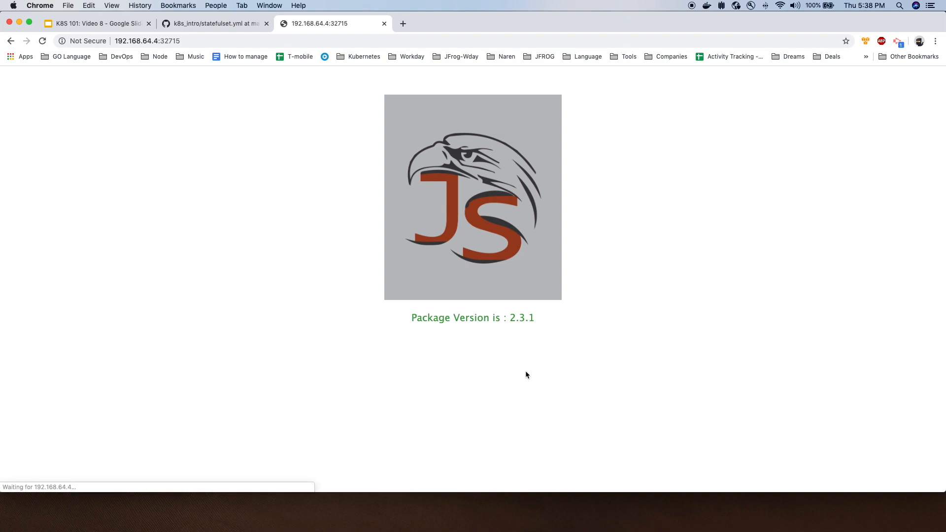
mouse_move(559, 322)
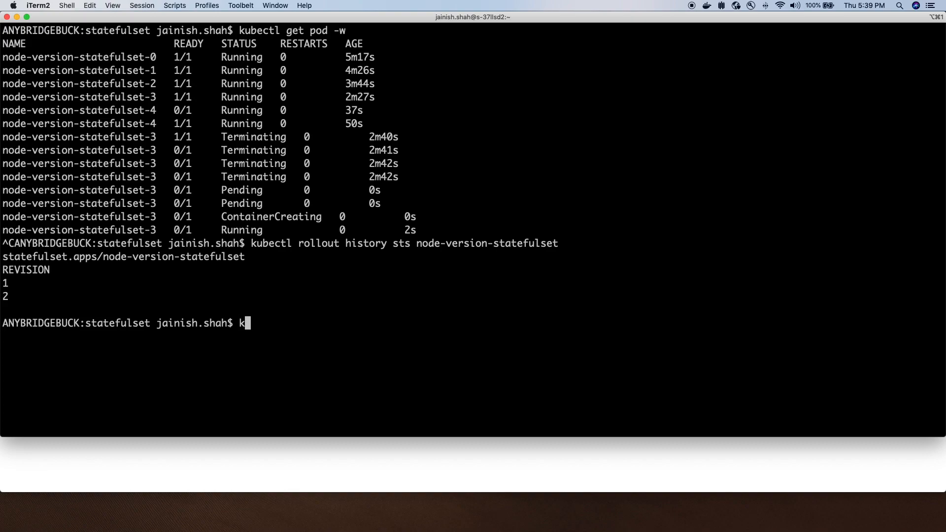
- List the five bound 1Gi log PVCs, then recall the earlier set image, rollout status and scale commands
type("ubectl get po")
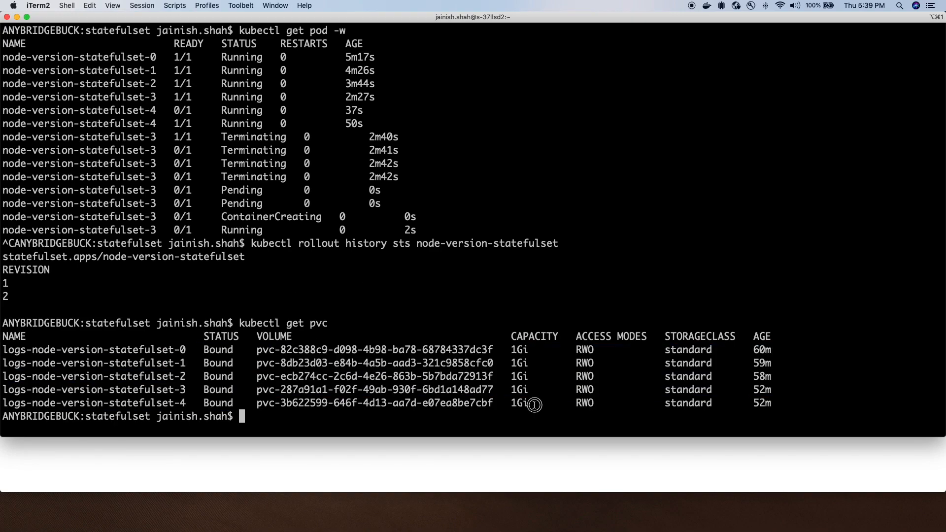
mouse_move(244, 280)
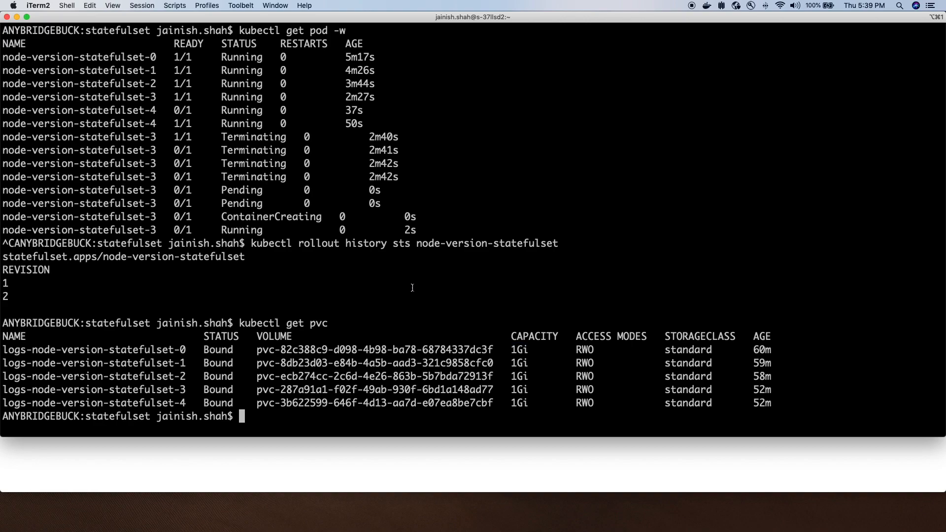
type("kubectl get pvc")
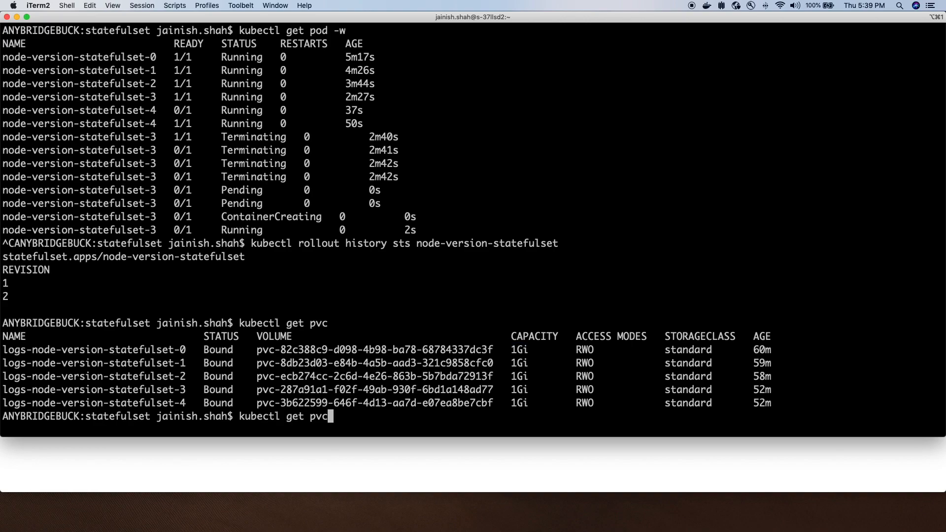
type("kubectl set image sts node-version-statefulset node-version=jainishshah17/node-version:2.3.2 --record")
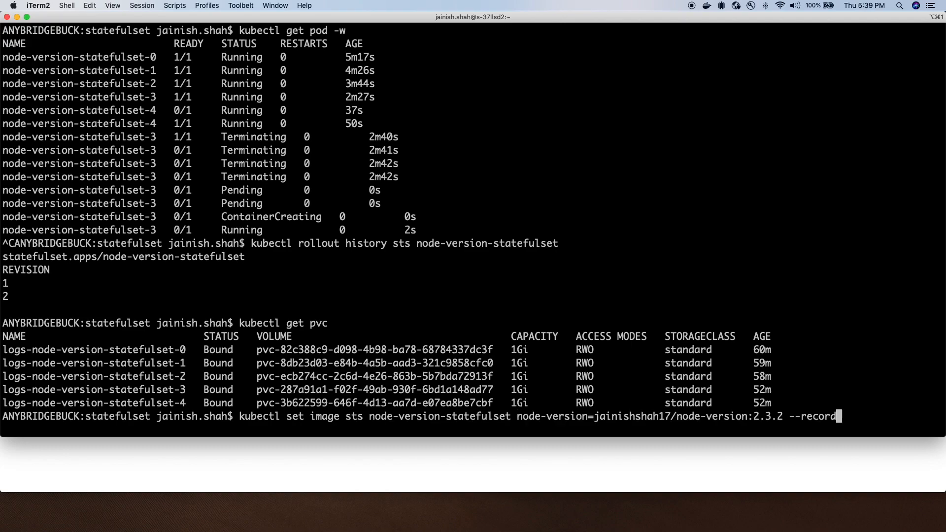
type("kubectl rollout status sts node-version-statefulset")
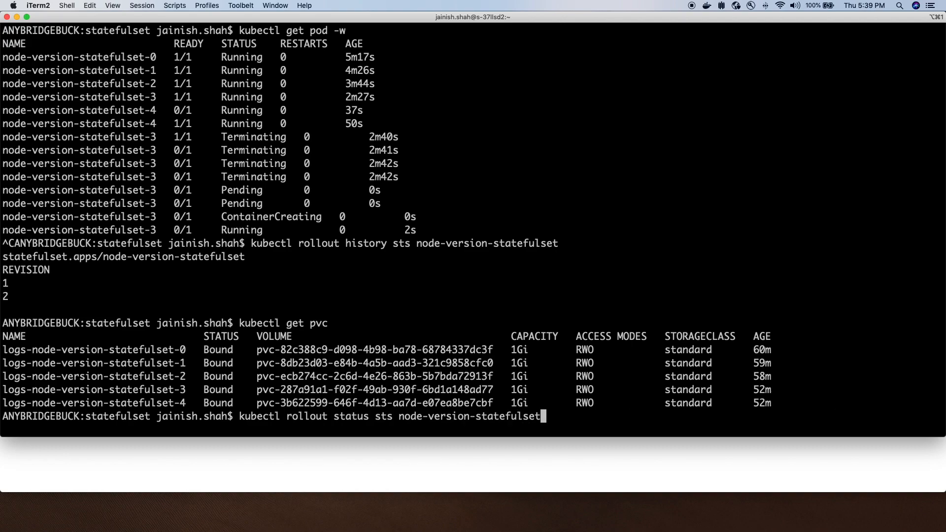
type("kubectl scale sts node-version-statefulset --replicas=")
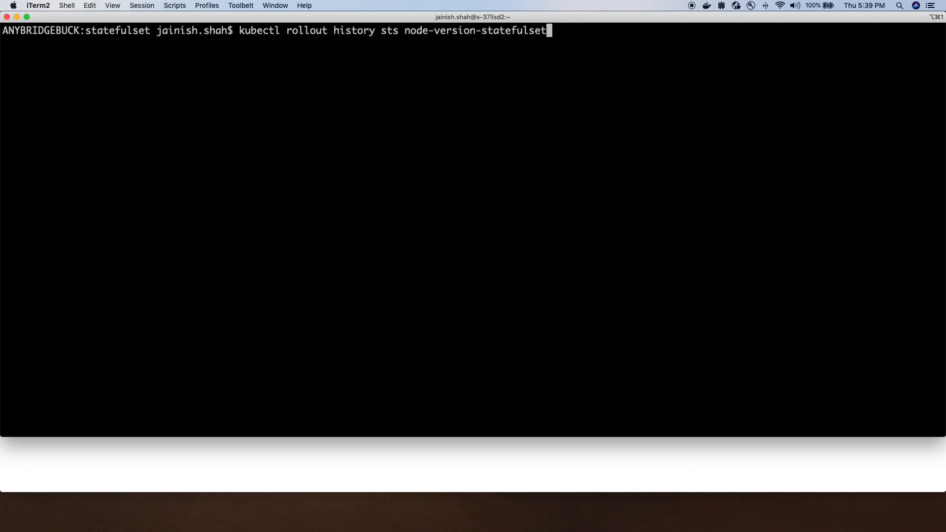
- Watch pods with kubectl get pod -w as node-version-statefulset-2 is recreated
type("kubectl get pod -w")
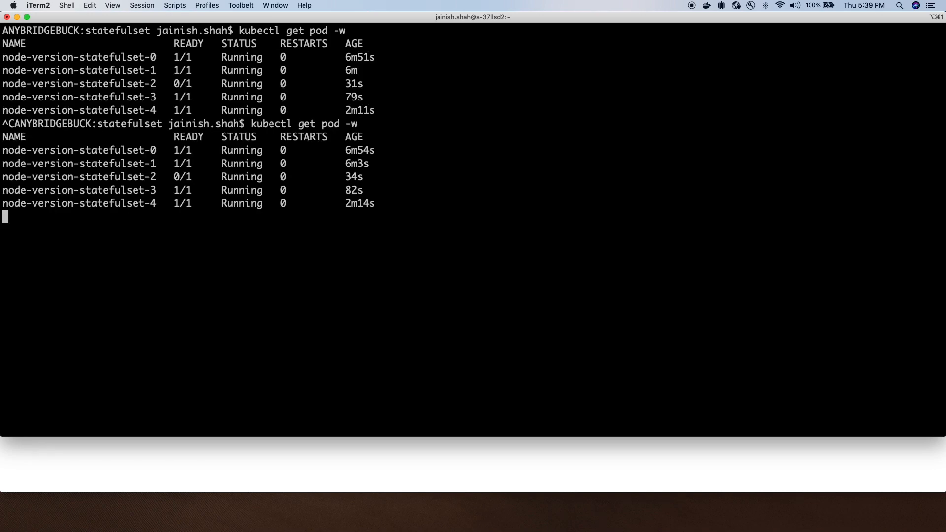
type("kubectl get pvc")
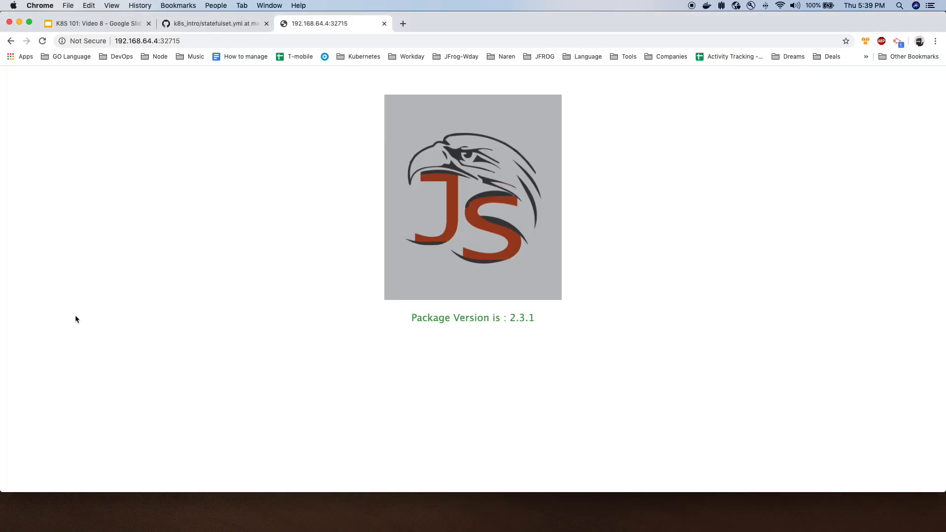
- Switch to the K8S 101: Video 8 deck and present the Thank You slide
left_click(89, 23)
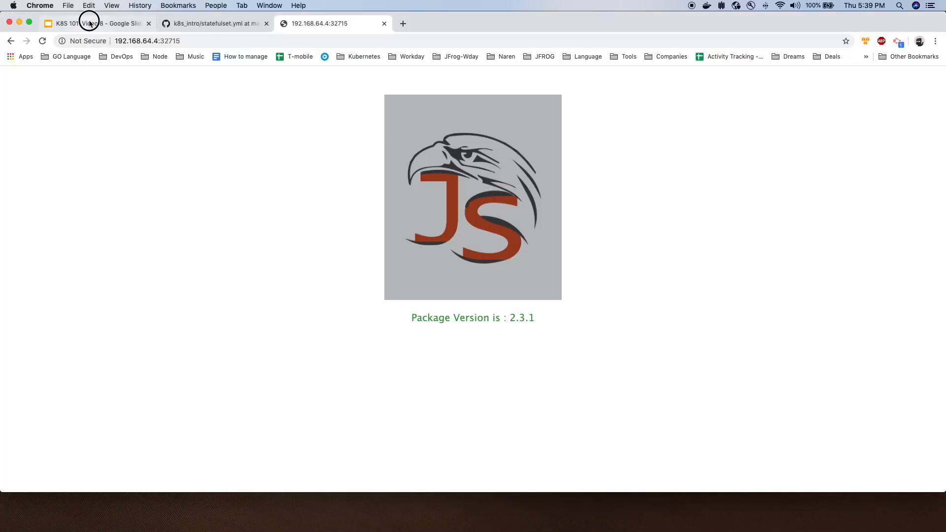
left_click(89, 24)
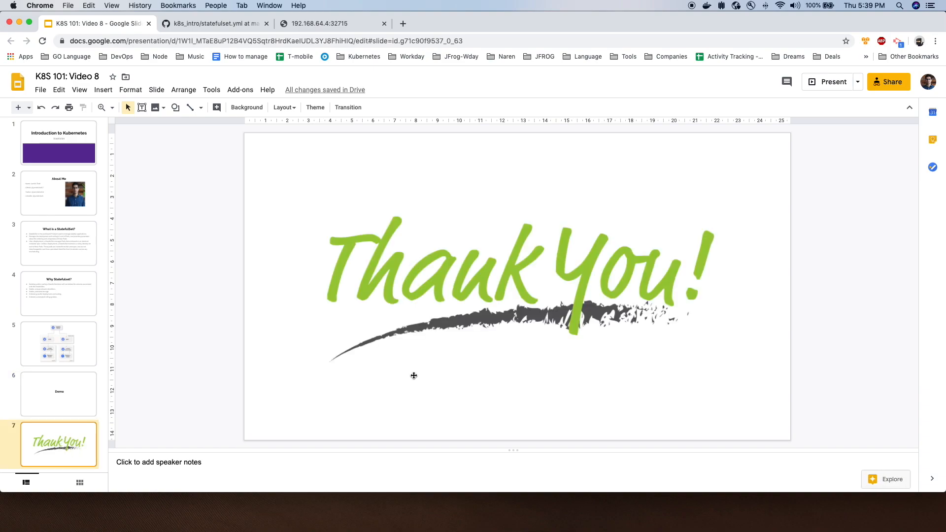
left_click(834, 81)
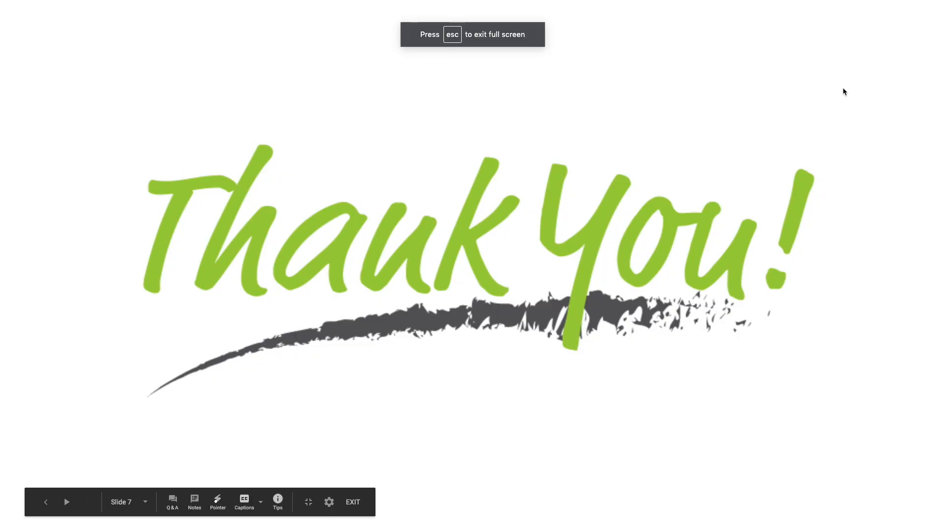